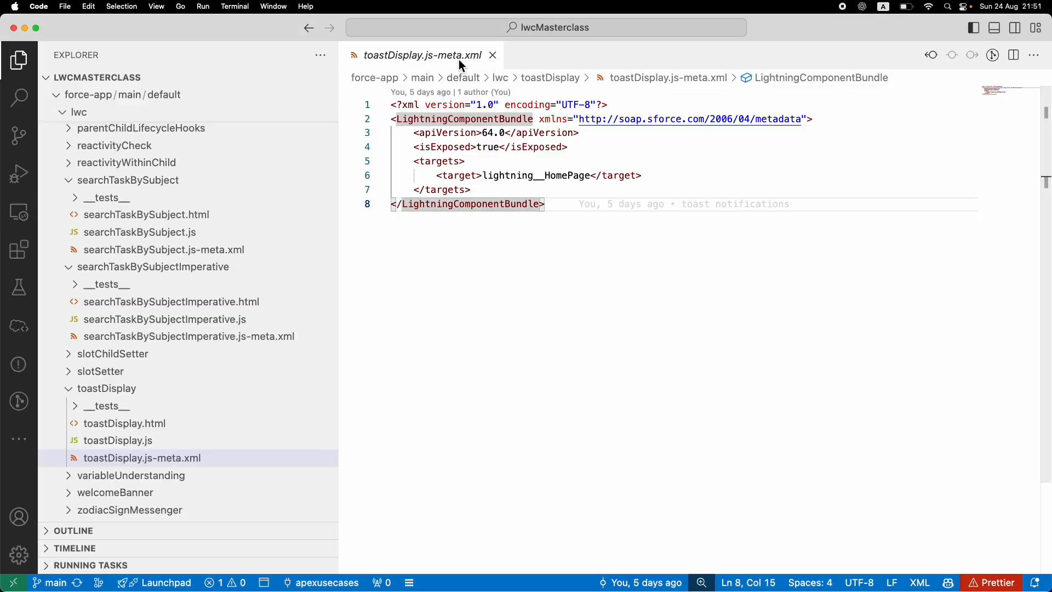
Review the toastDisplay component's HTML template and JavaScript files
{"action": "left_click", "coordinate": [125, 423]}
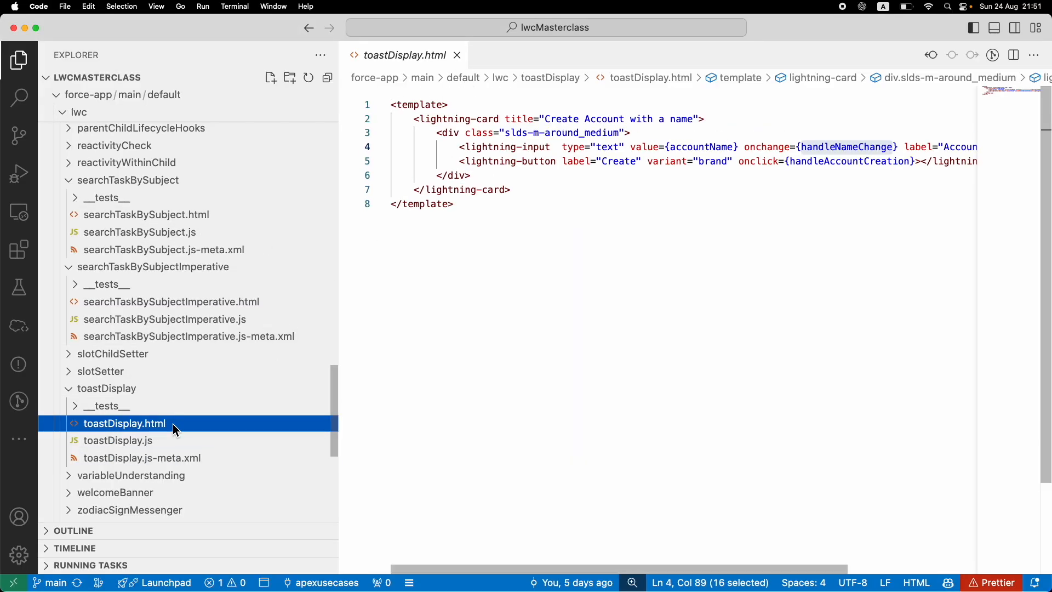
{"action": "left_click", "coordinate": [117, 440]}
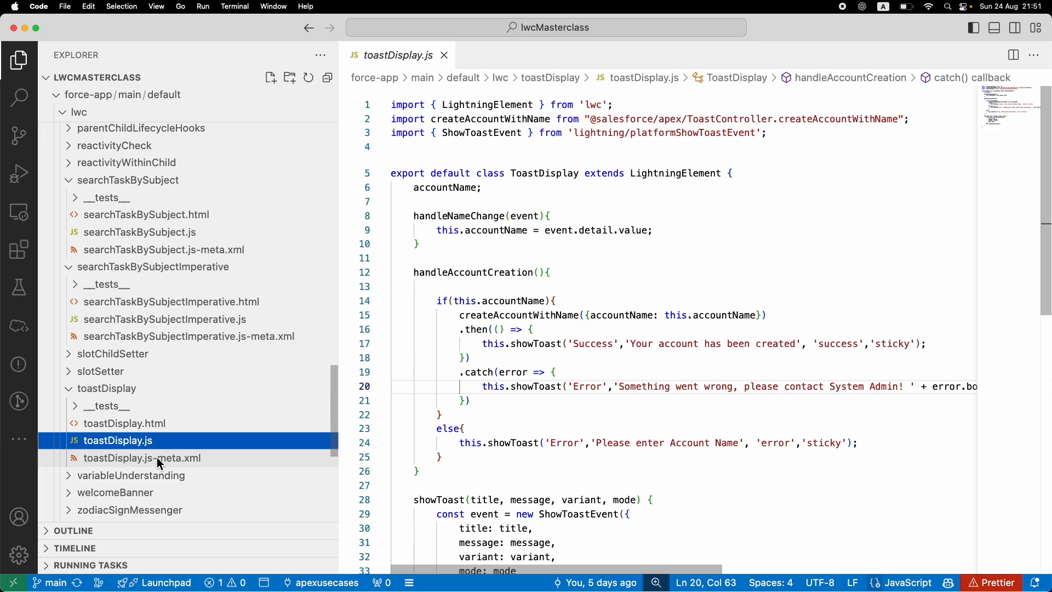
{"action": "mouse_move", "coordinate": [141, 458]}
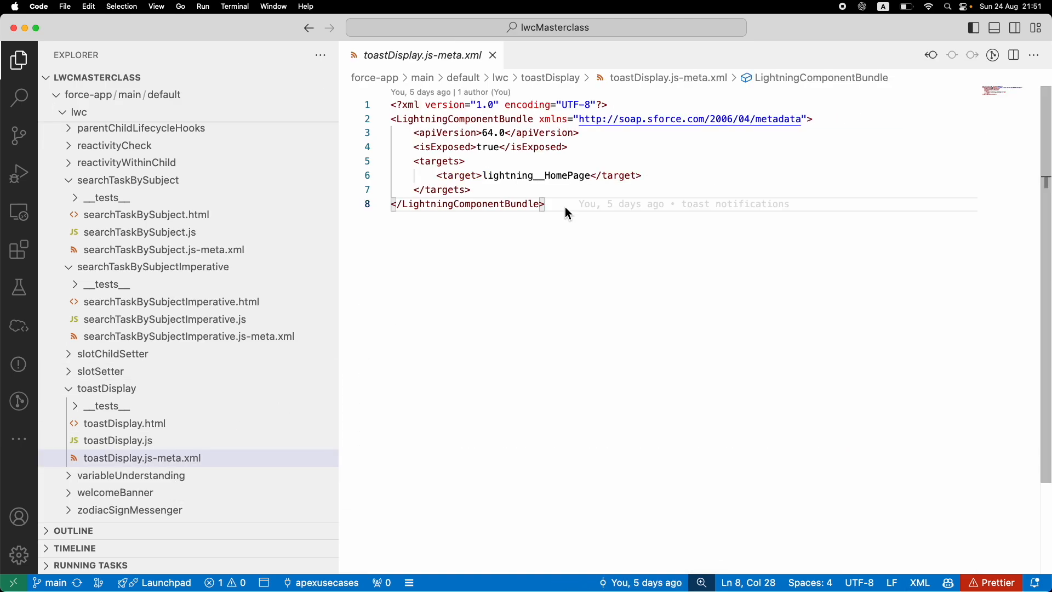
{"action": "mouse_move", "coordinate": [526, 254]}
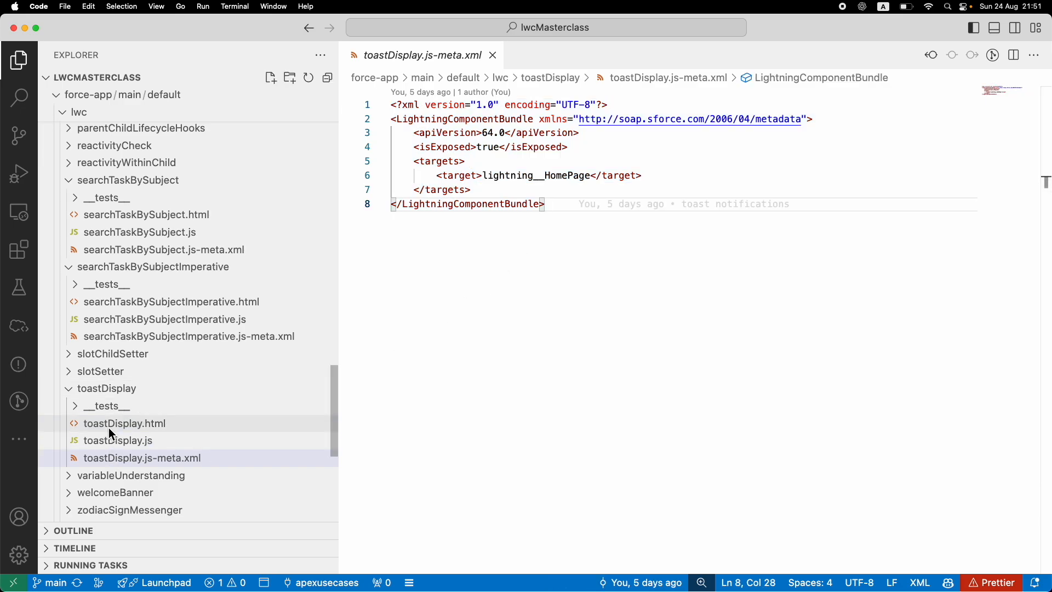
{"action": "left_click", "coordinate": [124, 424]}
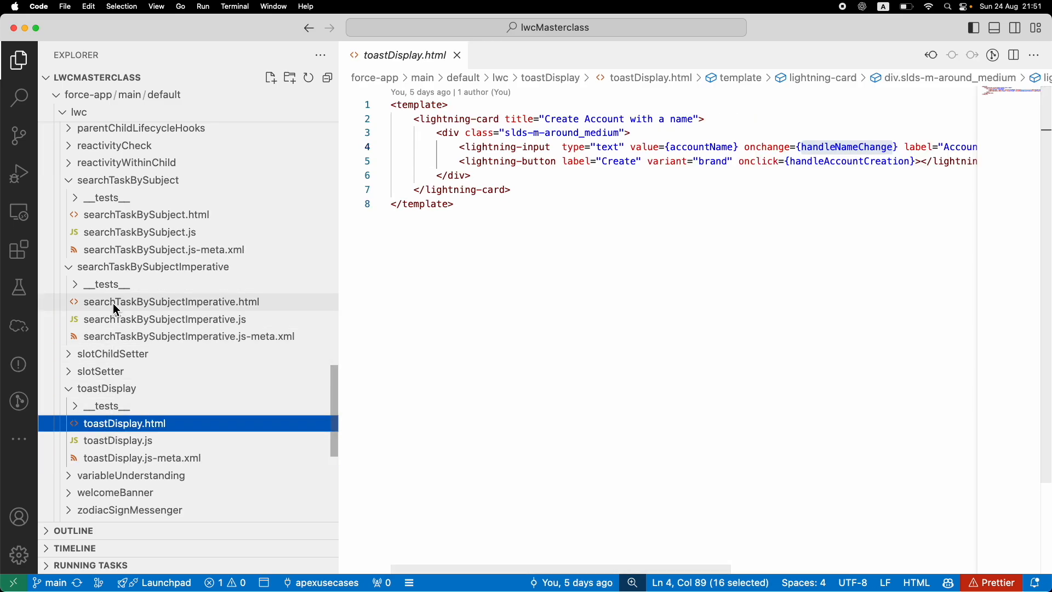
Show searchTaskBySubject.js-meta.xml, highlighting its apiVersion tag
{"action": "left_click", "coordinate": [164, 248]}
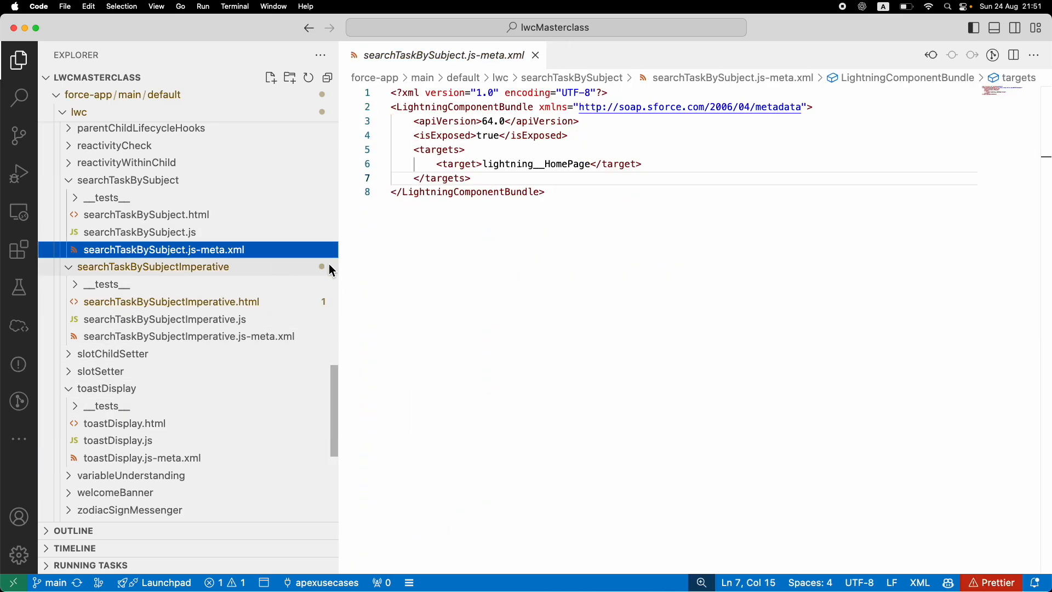
{"action": "double_click", "coordinate": [447, 132]}
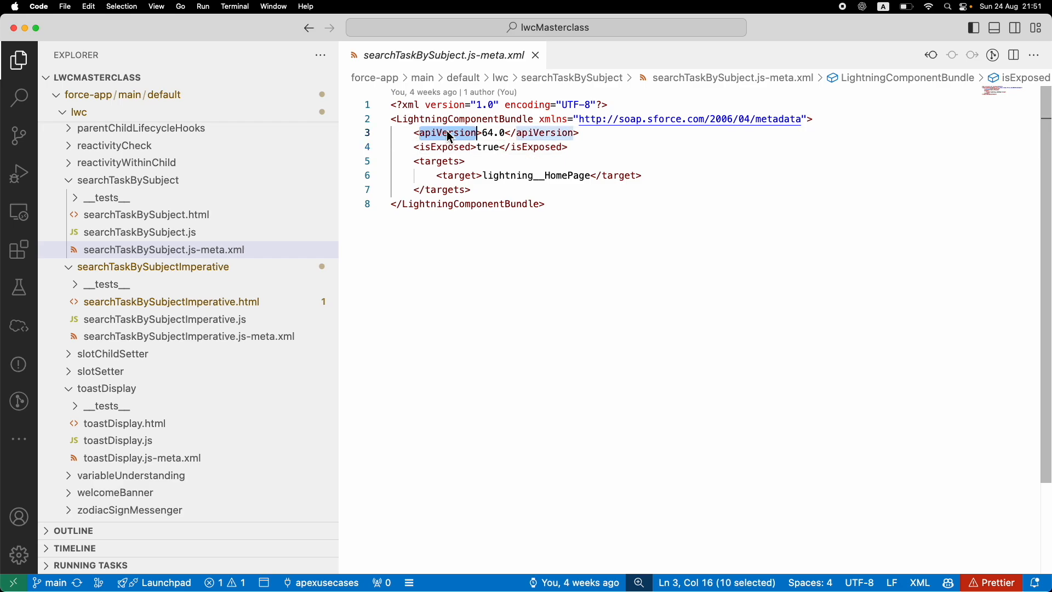
{"action": "left_click", "coordinate": [544, 204]}
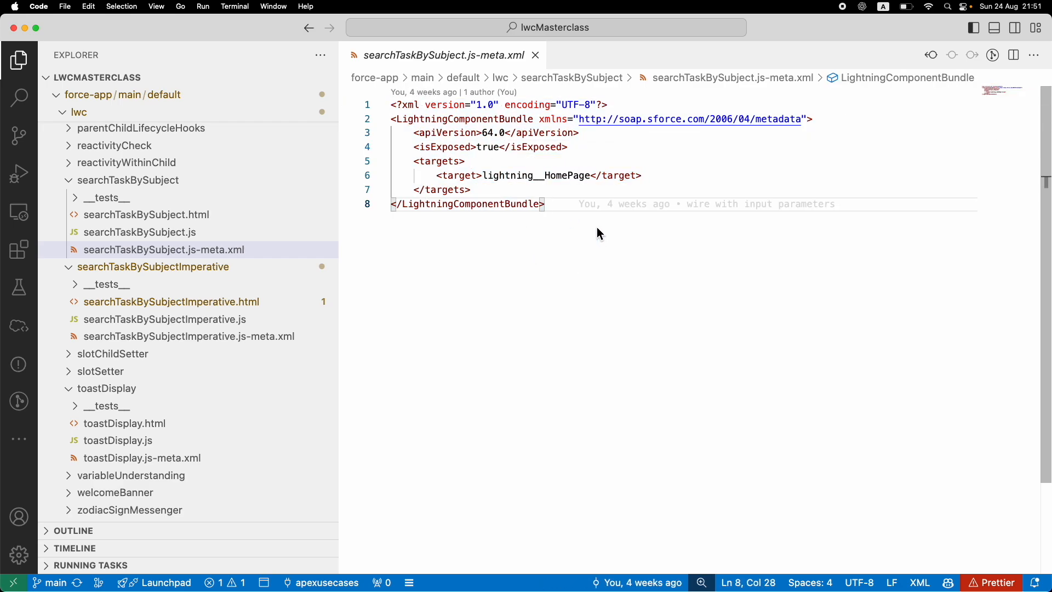
{"action": "left_click", "coordinate": [164, 248]}
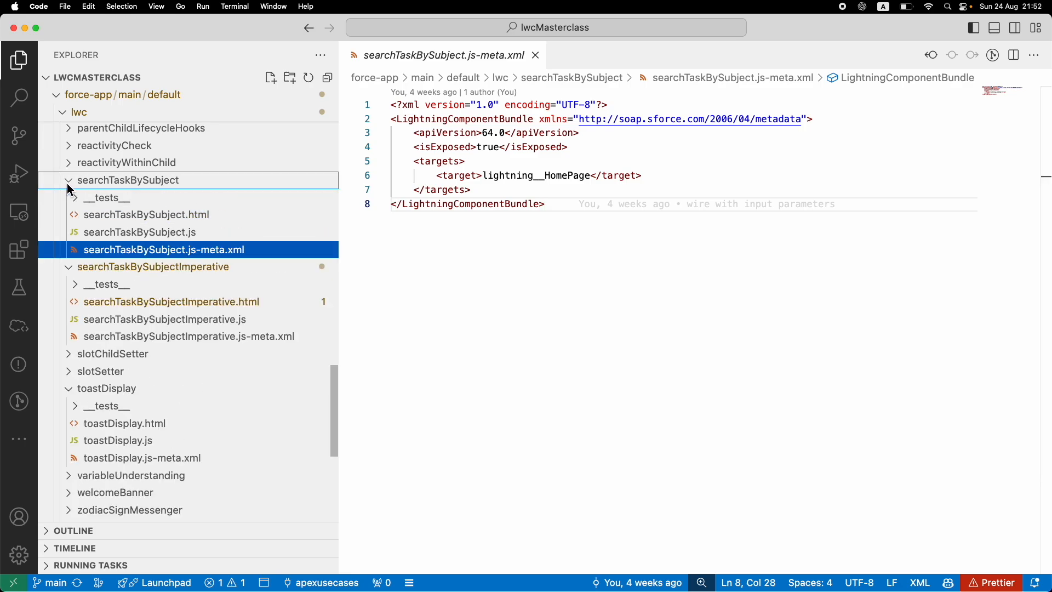
{"action": "mouse_move", "coordinate": [108, 198]}
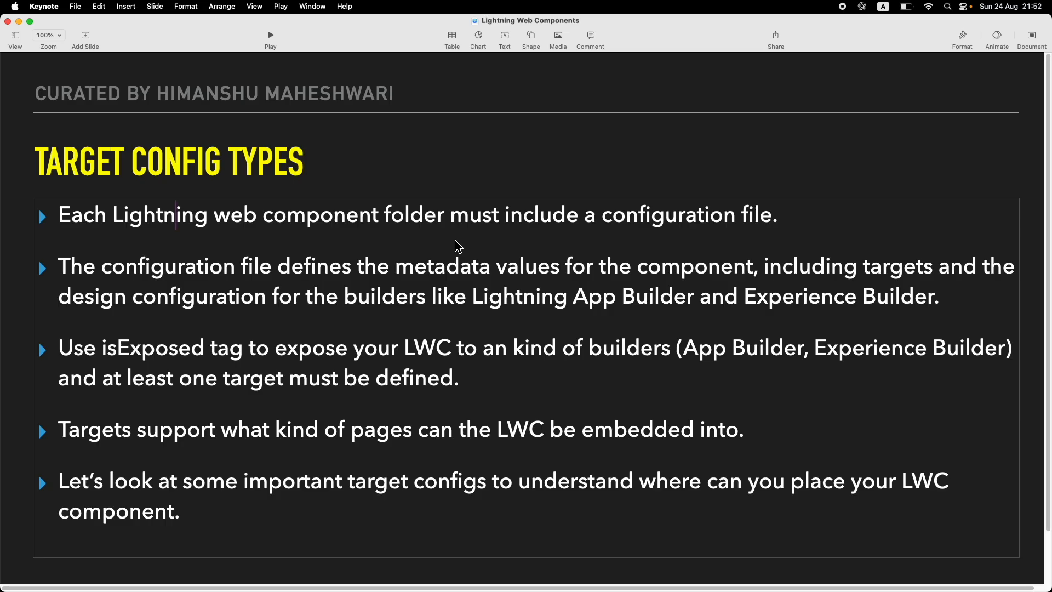
Walk through the slide bullets on metadata values, builders and Lightning App Builder
{"action": "left_click", "coordinate": [349, 282]}
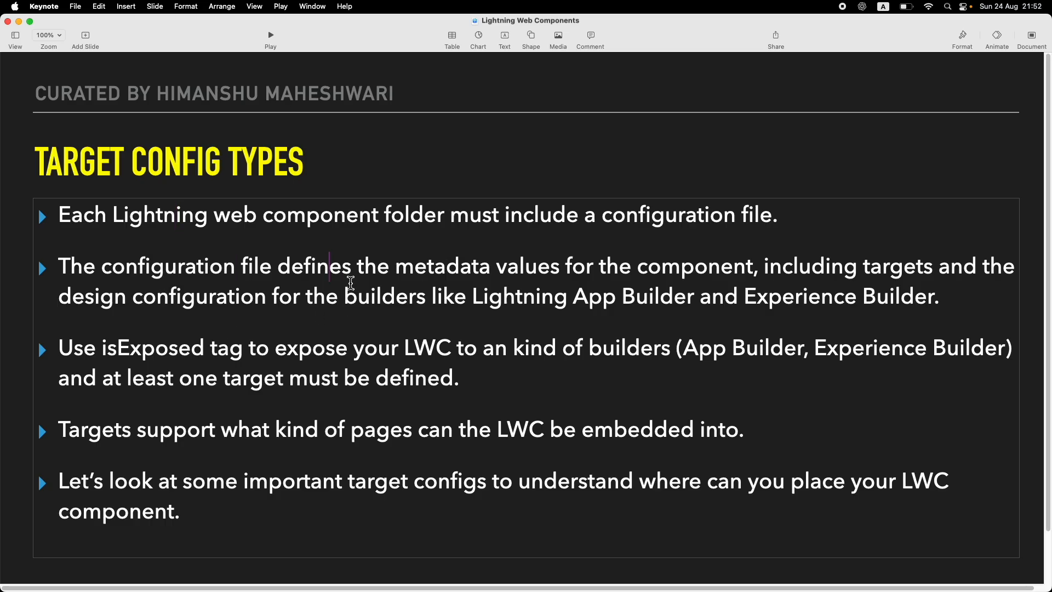
{"action": "double_click", "coordinate": [527, 266]}
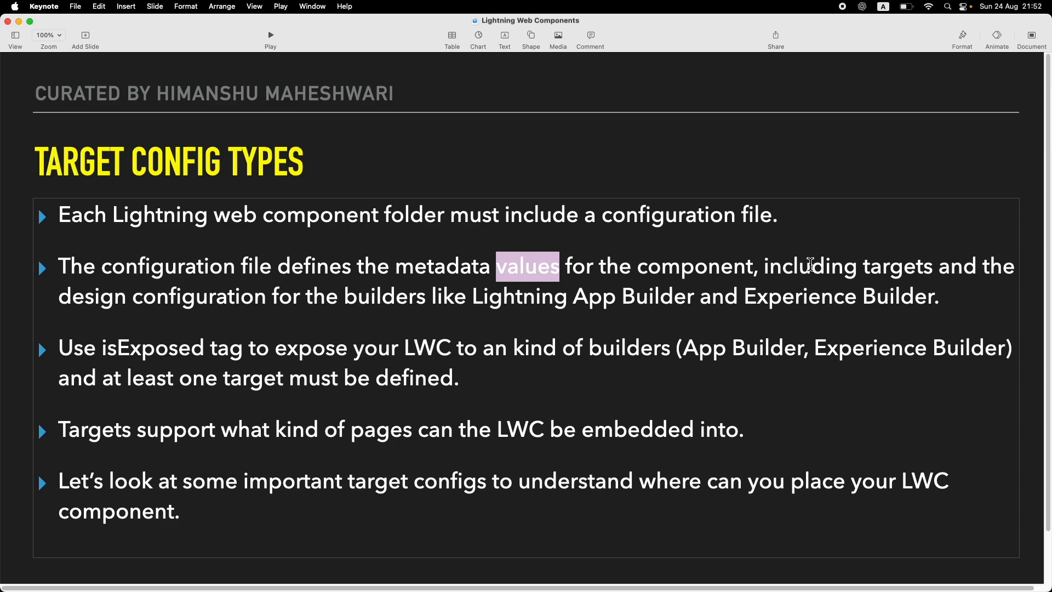
{"action": "left_click", "coordinate": [350, 296]}
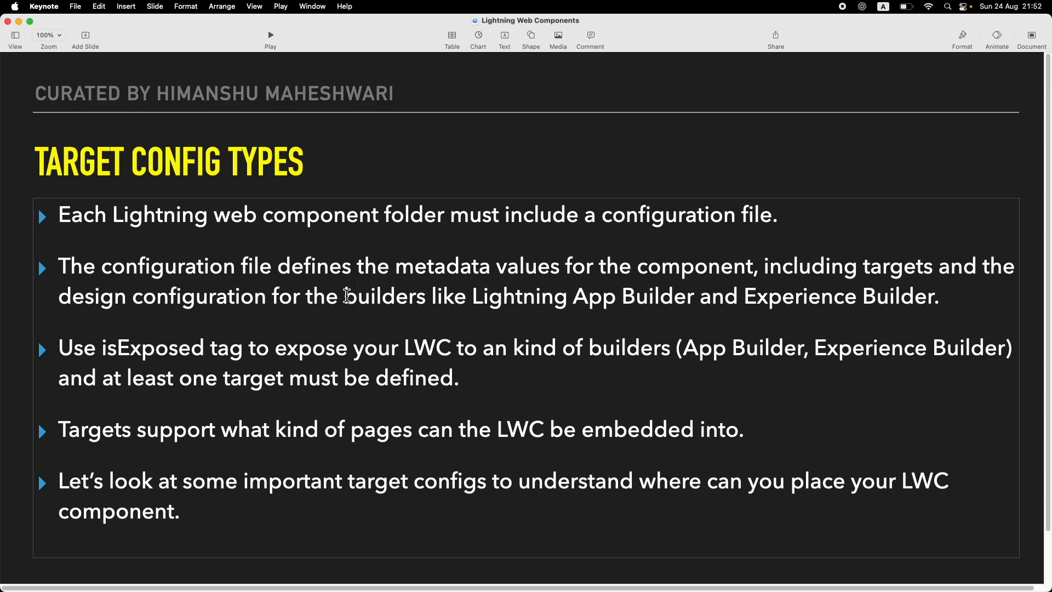
{"action": "left_click", "coordinate": [472, 296]}
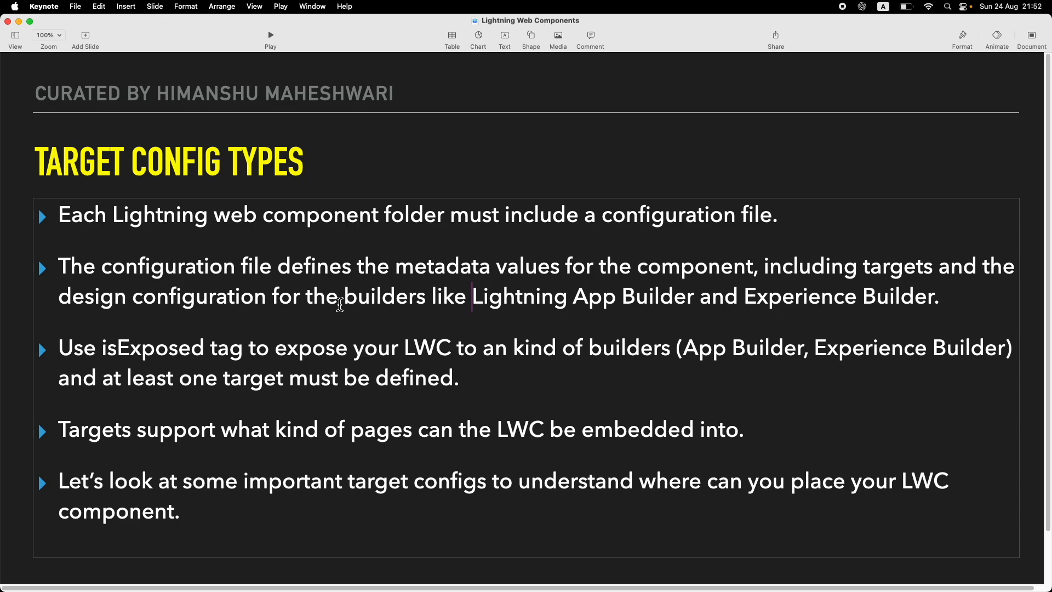
{"action": "double_click", "coordinate": [198, 296]}
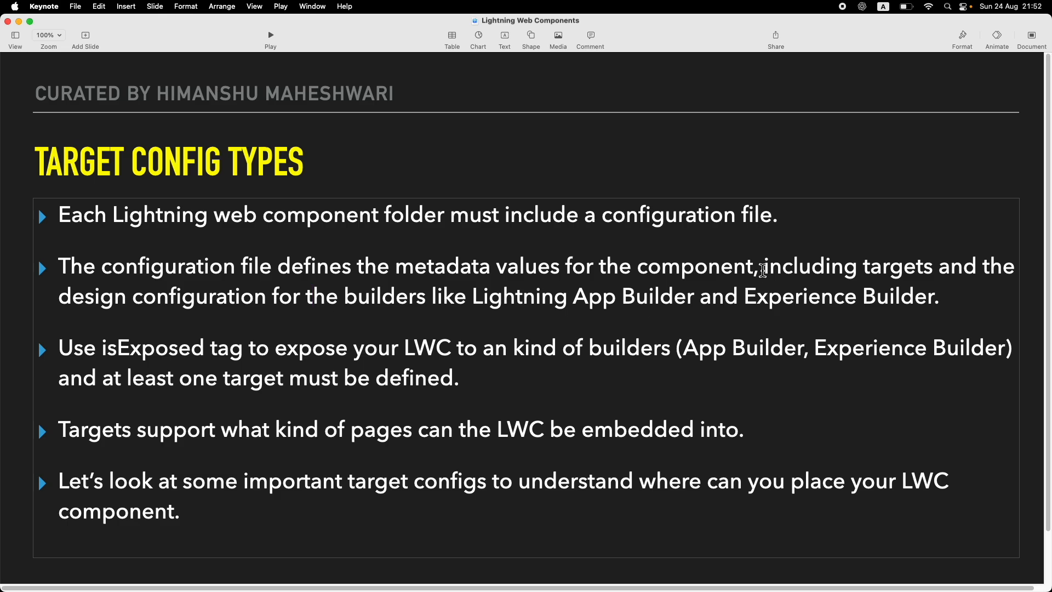
{"action": "left_click", "coordinate": [184, 266]}
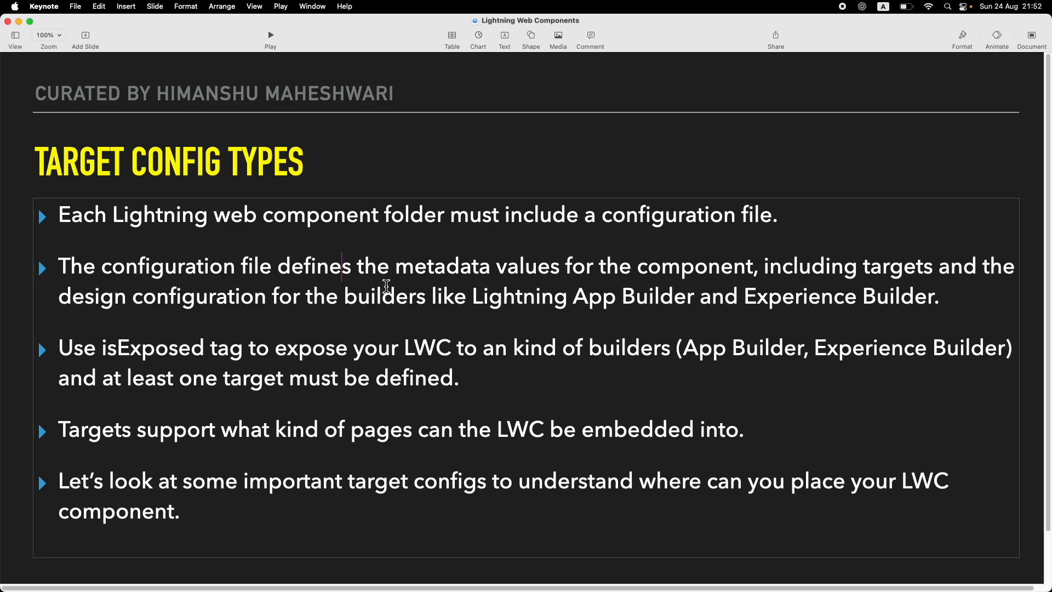
{"action": "mouse_move", "coordinate": [379, 289]}
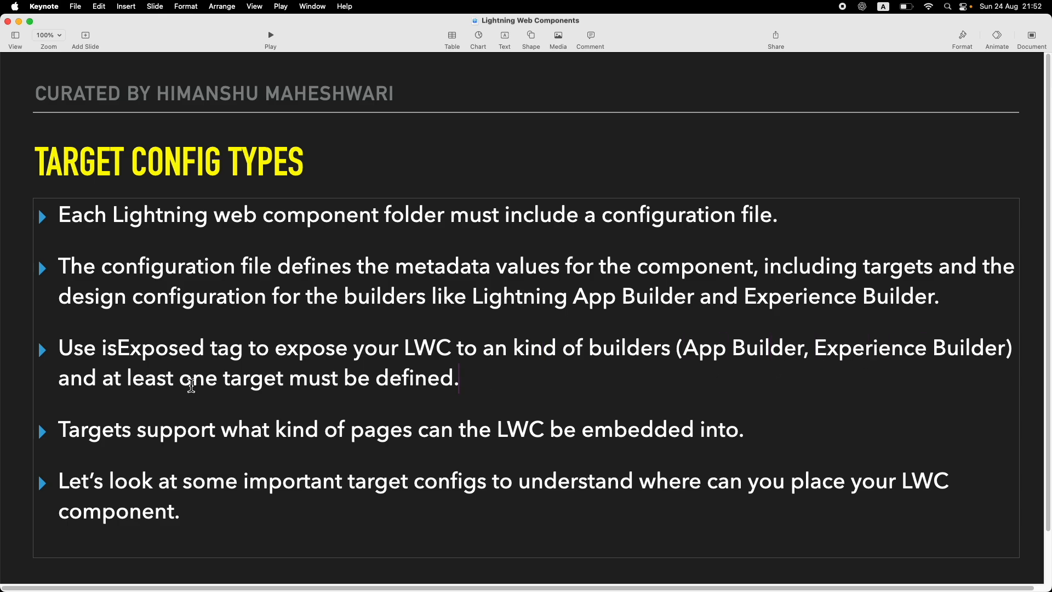
{"action": "double_click", "coordinate": [152, 347]}
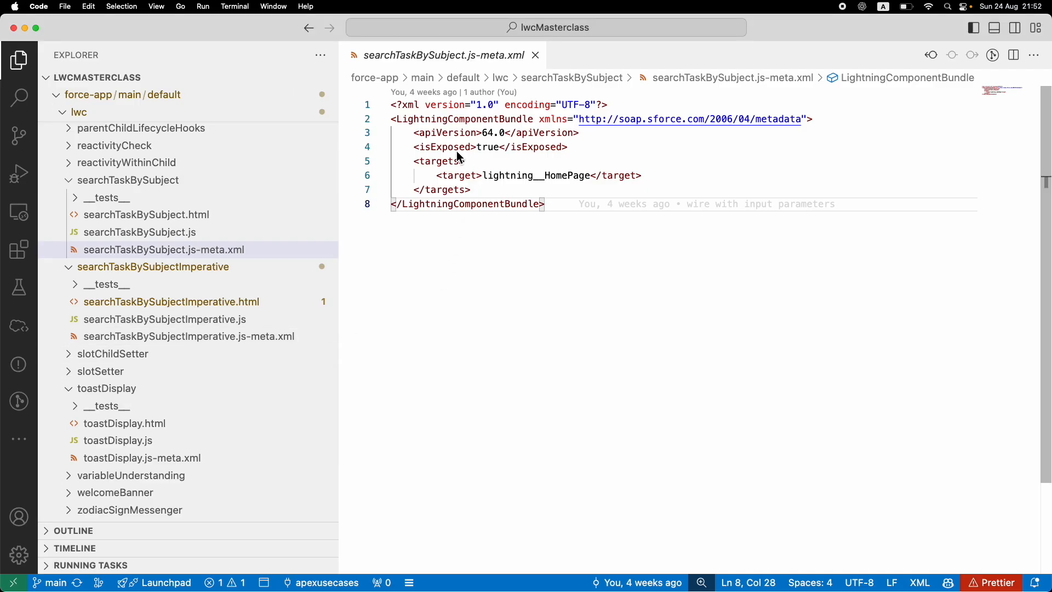
{"action": "left_click", "coordinate": [164, 250]}
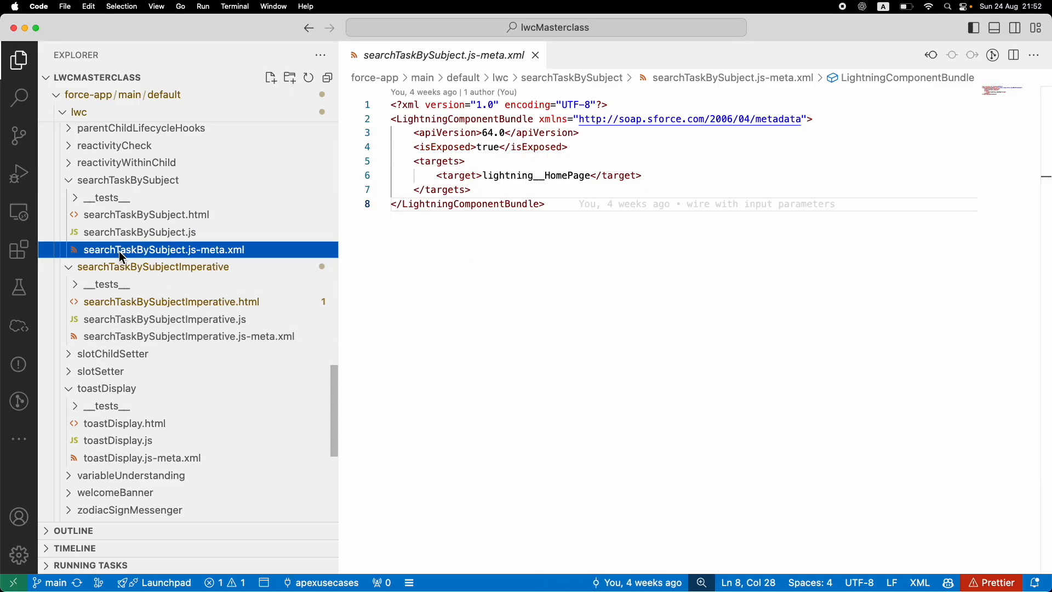
{"action": "left_click_drag", "start_coordinate": [415, 161], "coordinate": [471, 189]}
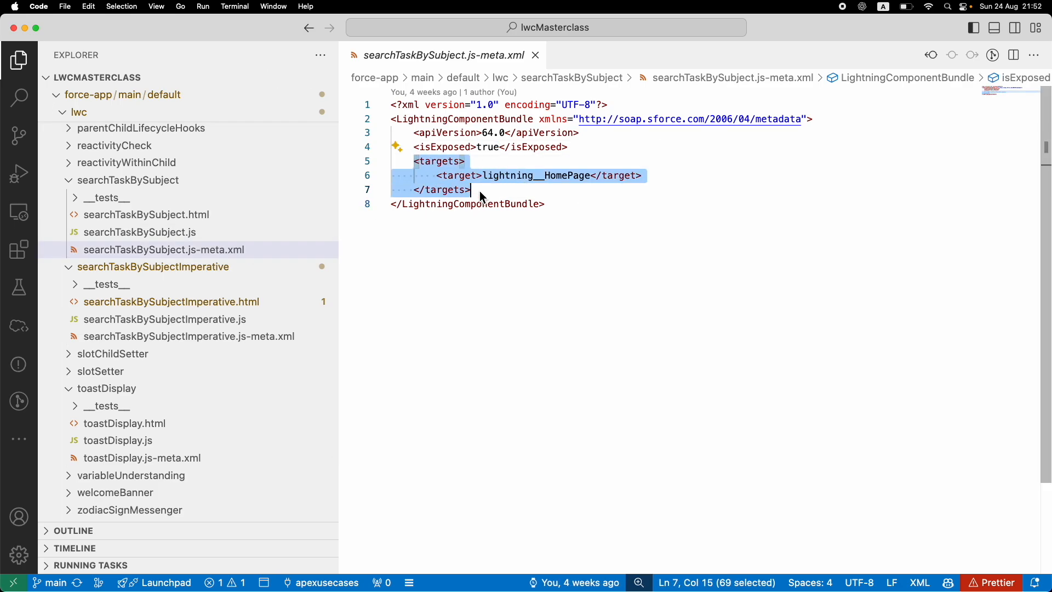
{"action": "key", "text": "Delete"}
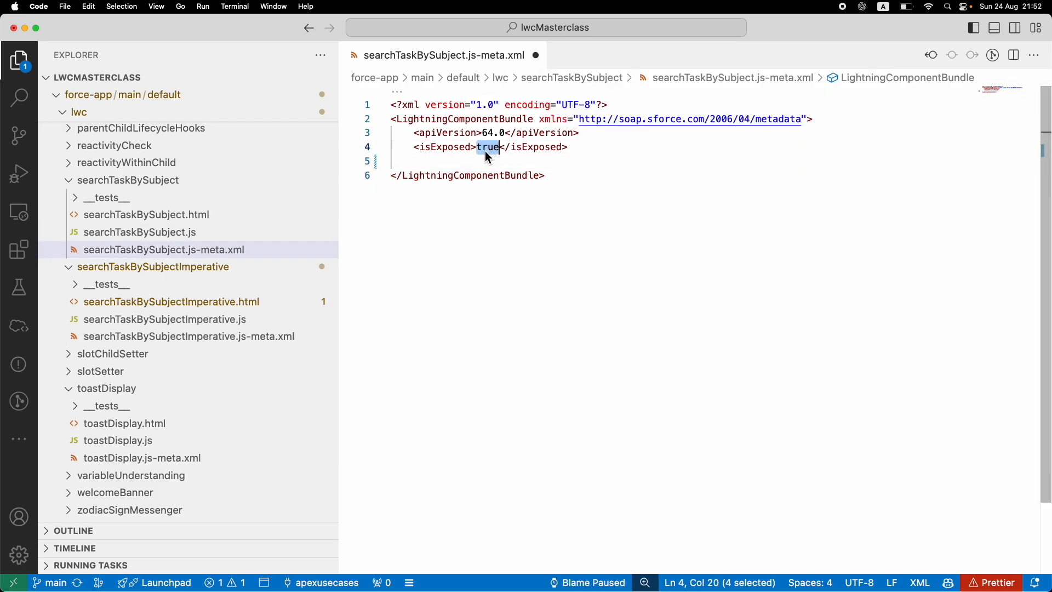
{"action": "type", "text": "false"}
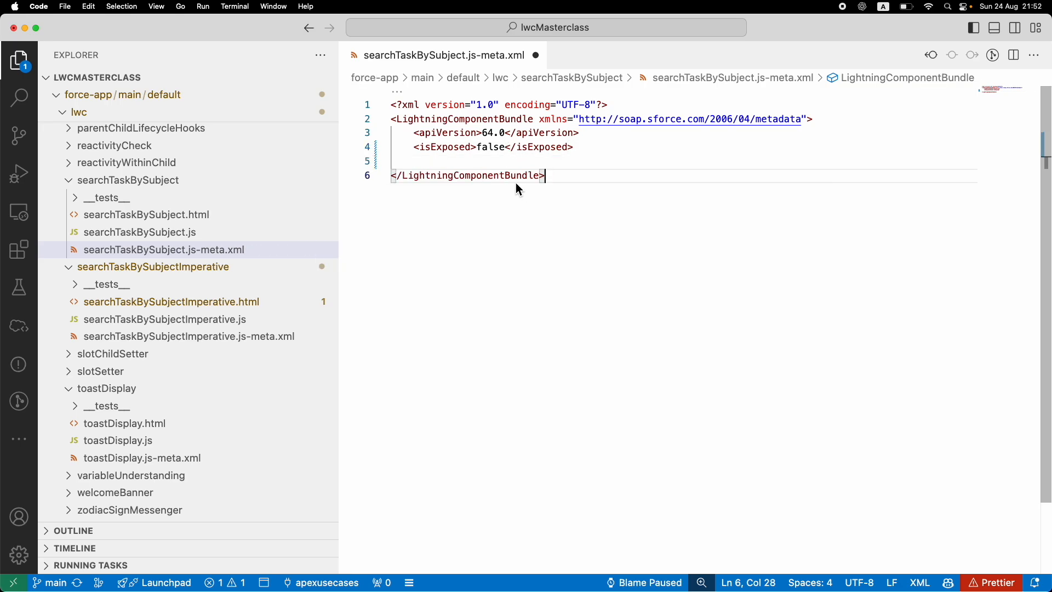
{"action": "double_click", "coordinate": [490, 147]}
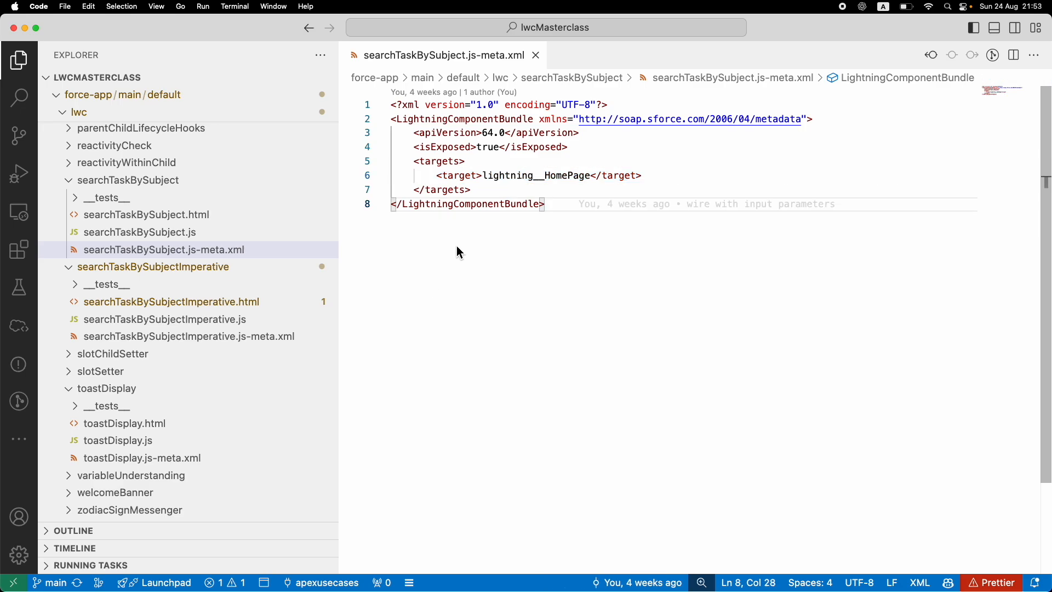
{"action": "mouse_move", "coordinate": [466, 247]}
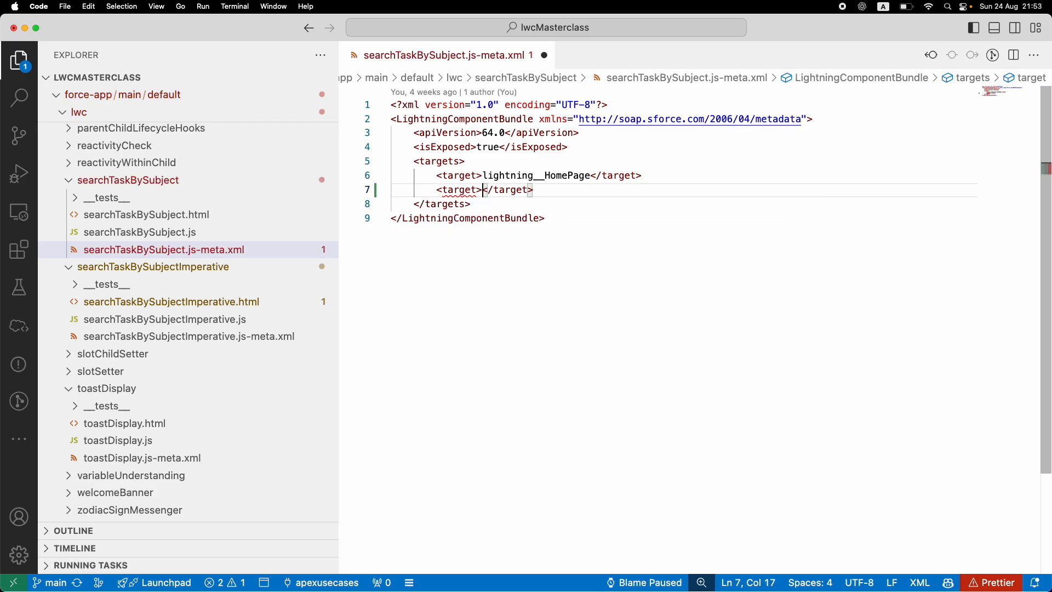
Type 'lightn' in the new target entry to list suggestions like lightning__UtilityBar
{"action": "type", "text": "lightn"}
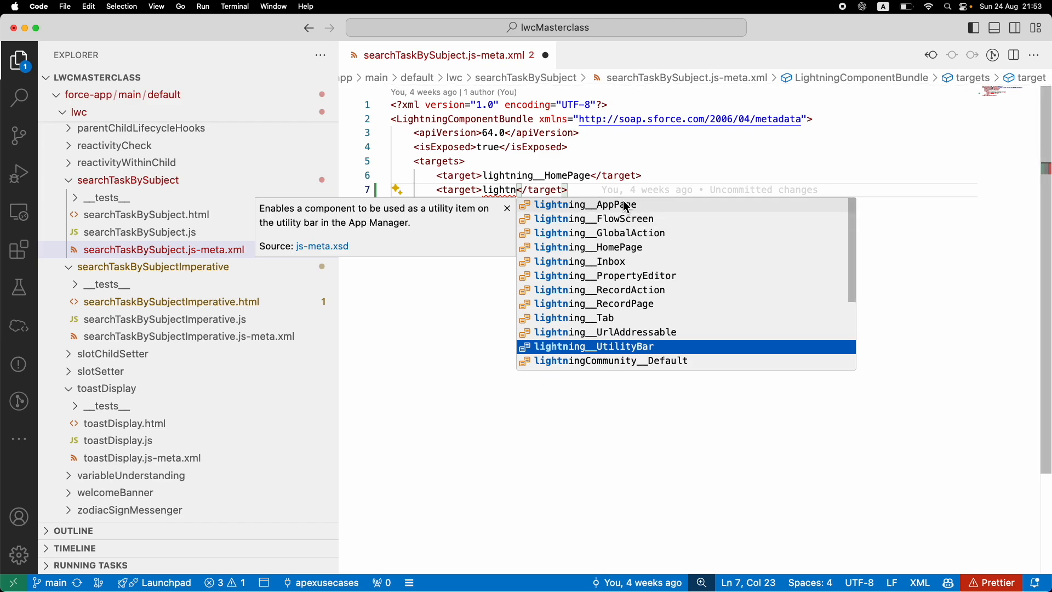
{"action": "mouse_move", "coordinate": [618, 303]}
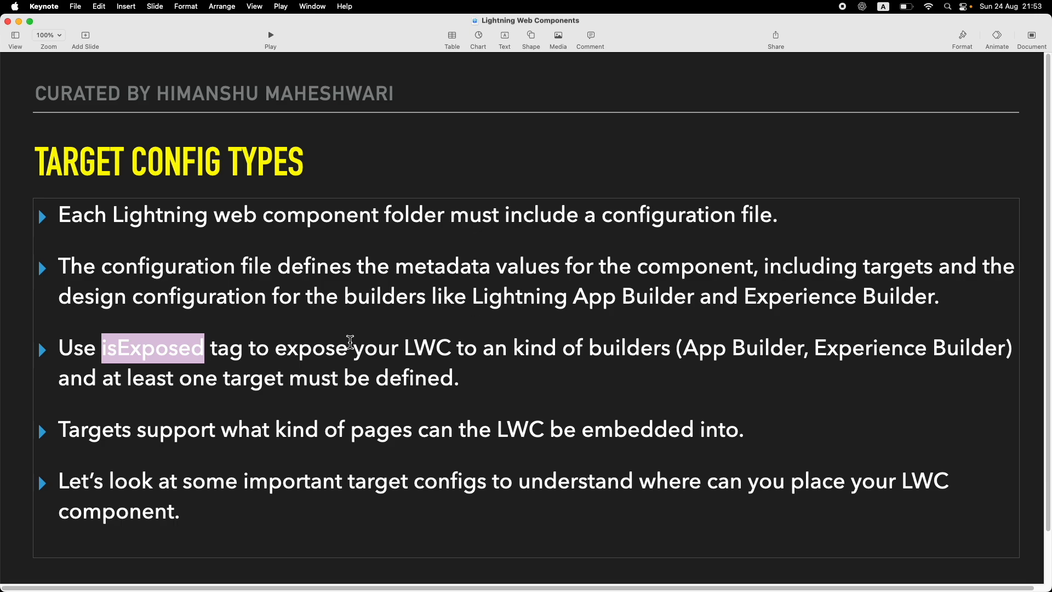
Revisit the isExposed bullet, then bring up Salesforce Setup Home in Chrome
{"action": "left_click", "coordinate": [188, 356]}
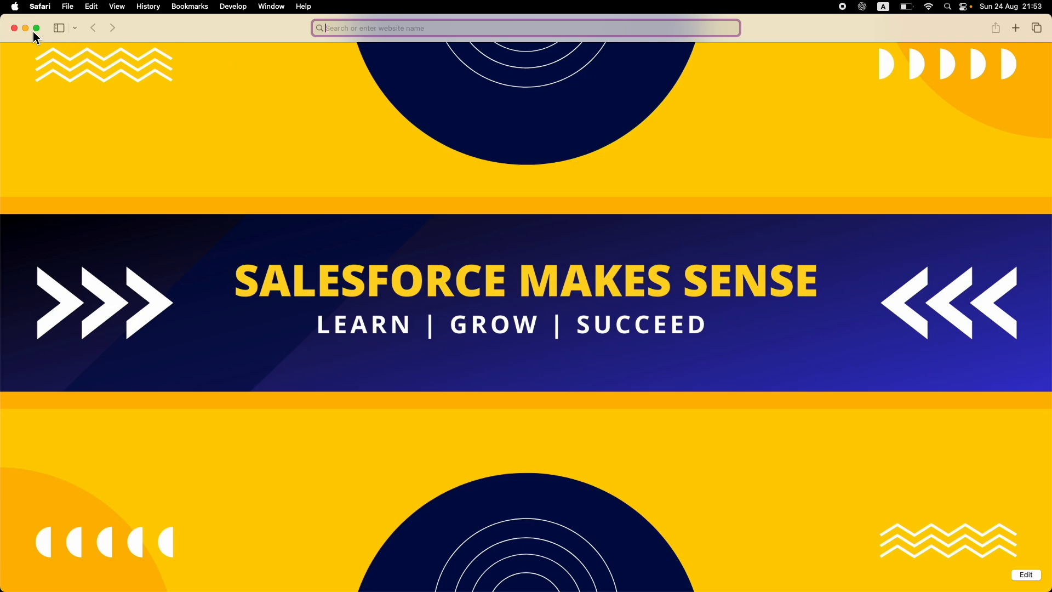
{"action": "left_click", "coordinate": [622, 557]}
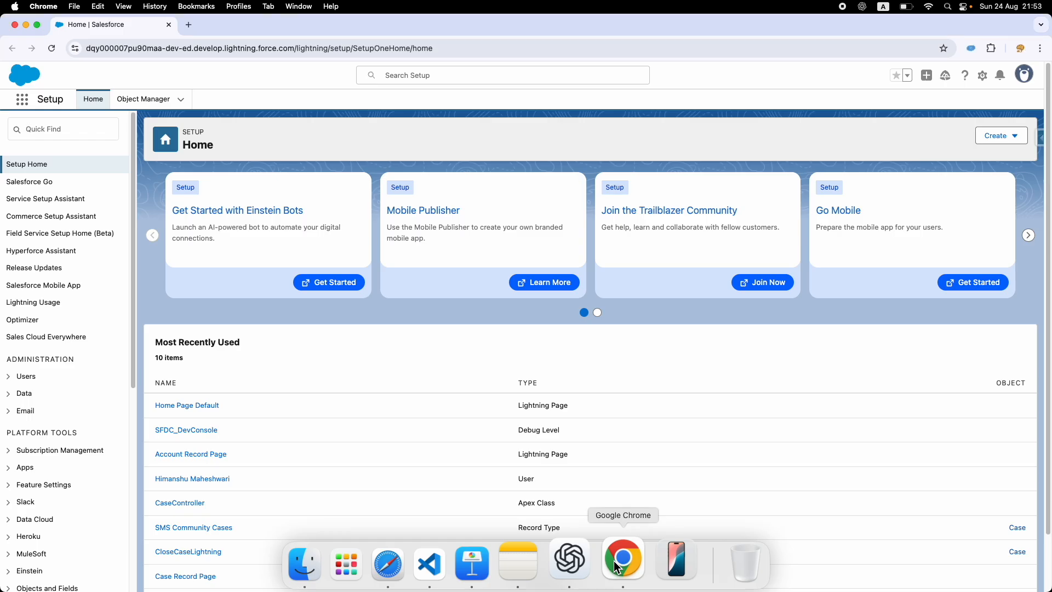
Search Setup for 'lightning', open Lightning App Builder, and edit Account Record Page
{"action": "left_click", "coordinate": [62, 129]}
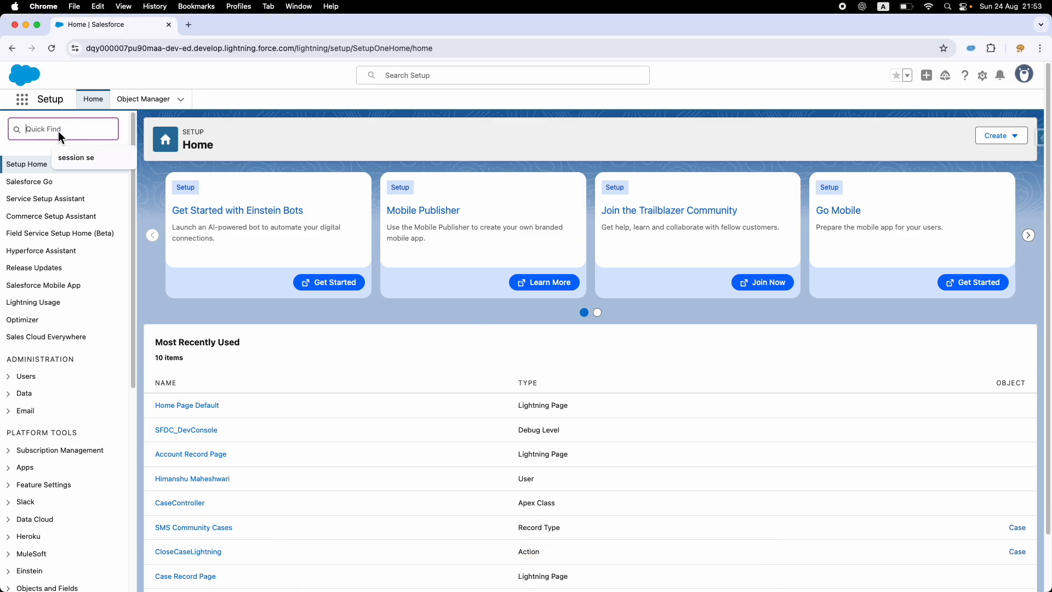
{"action": "type", "text": "lightning app"}
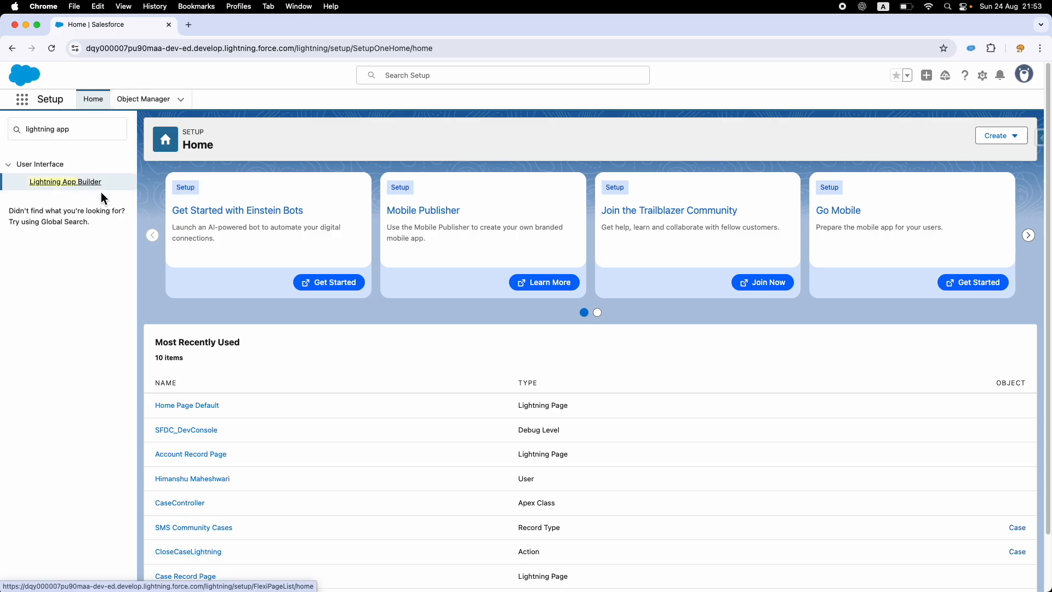
{"action": "mouse_move", "coordinate": [246, 13]}
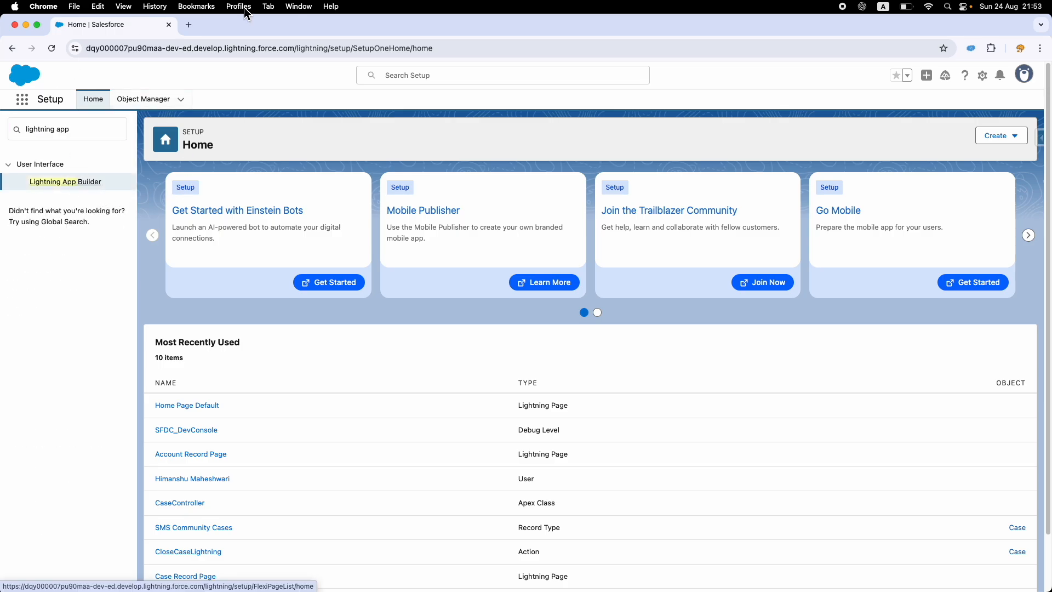
{"action": "left_click", "coordinate": [65, 182]}
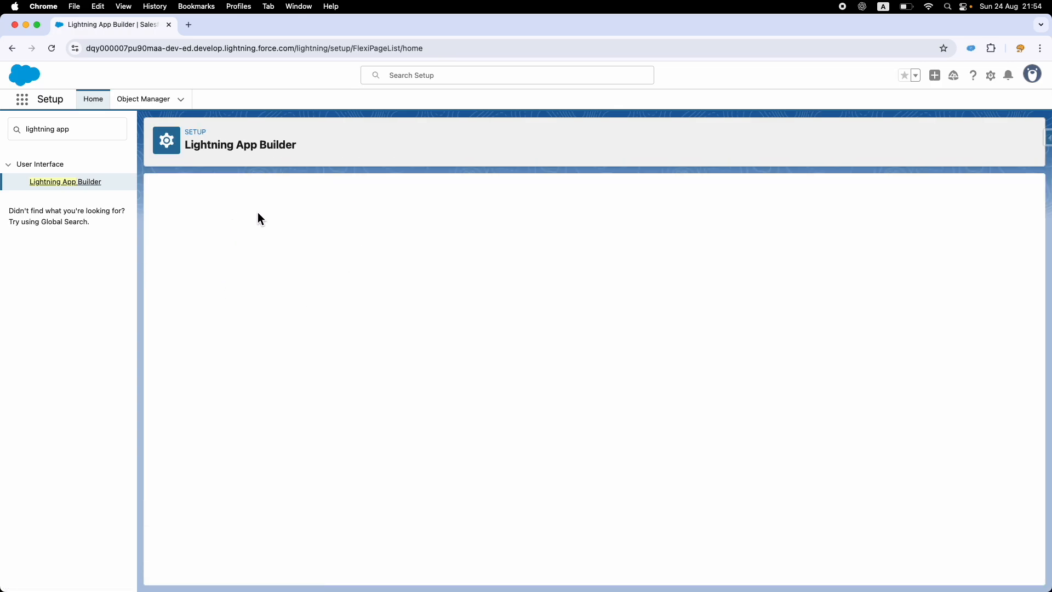
{"action": "left_click", "coordinate": [65, 181]}
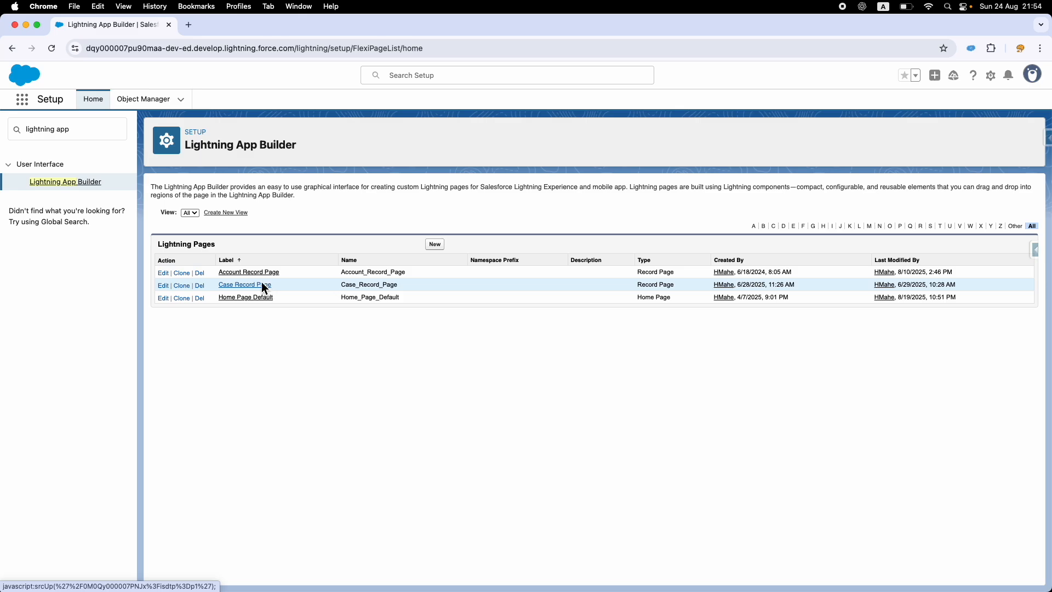
{"action": "mouse_move", "coordinate": [274, 297]}
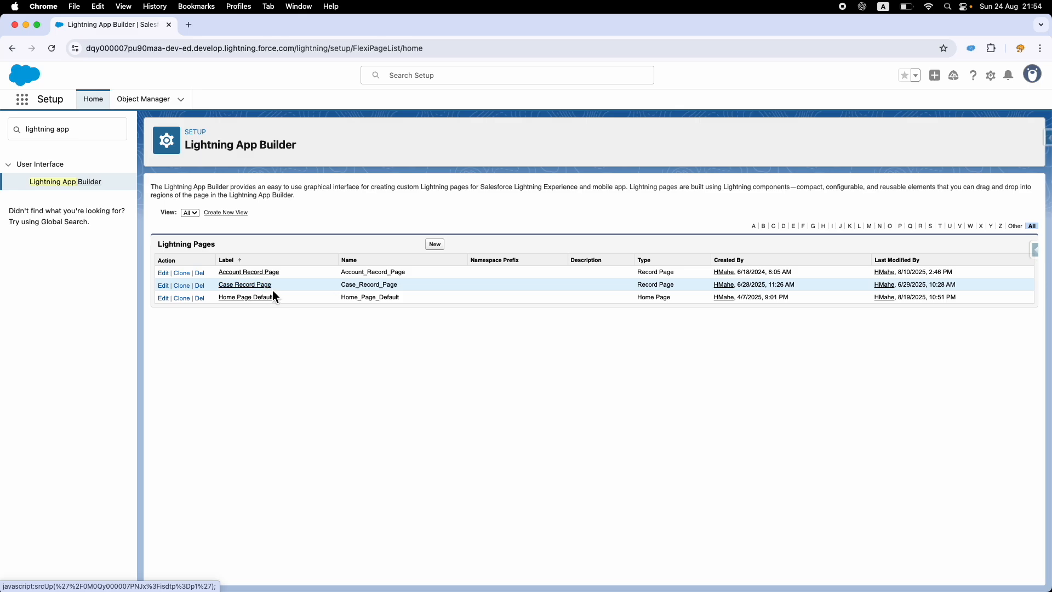
{"action": "left_click", "coordinate": [245, 284]}
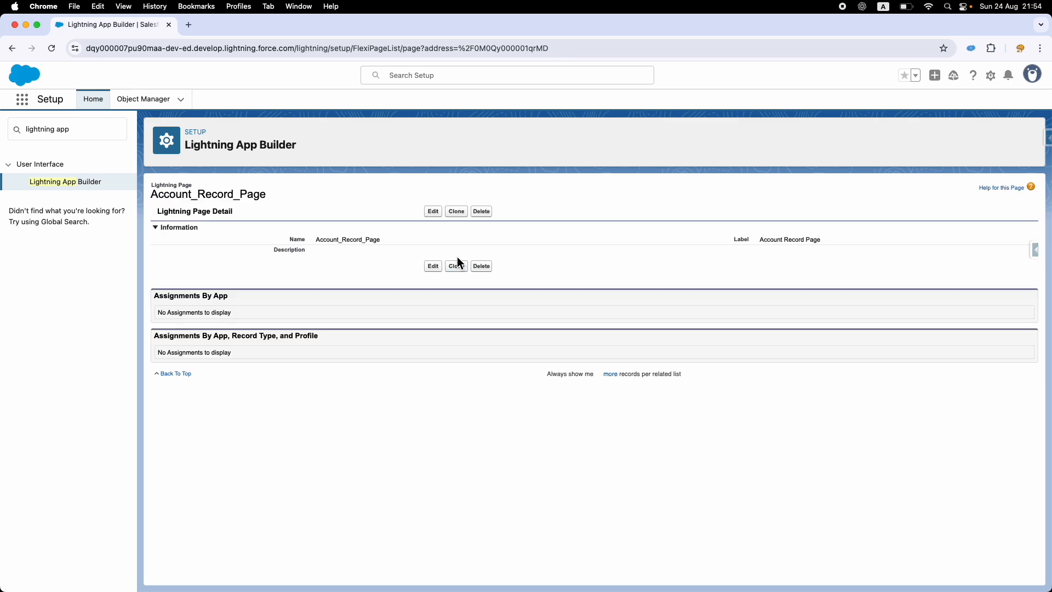
{"action": "left_click", "coordinate": [609, 373]}
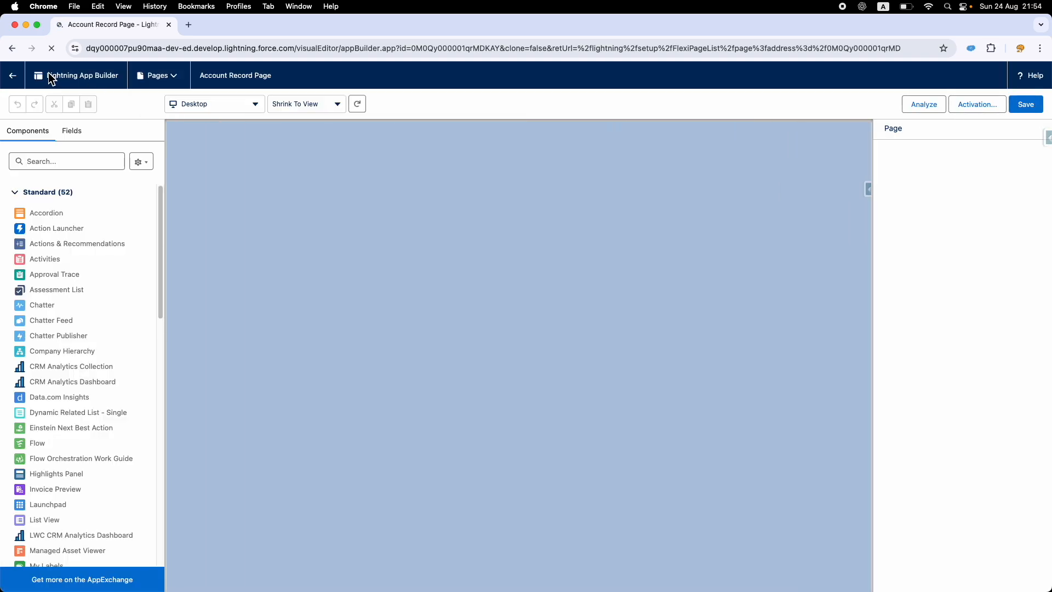
Let the Account Record Page canvas load and scroll Components to the Custom section
{"action": "left_click", "coordinate": [157, 75]}
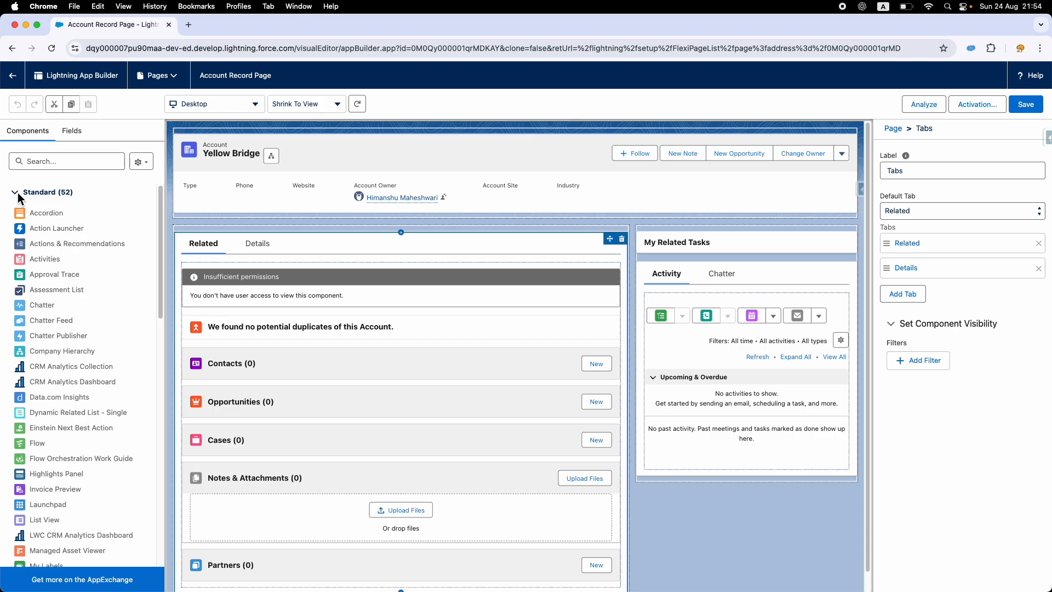
{"action": "left_click", "coordinate": [15, 192]}
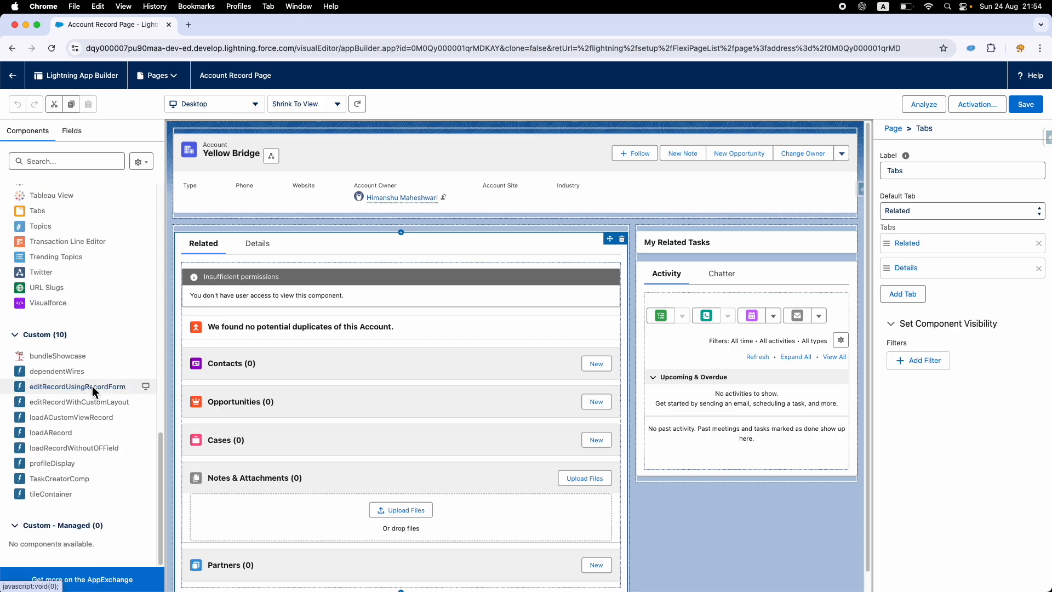
{"action": "mouse_move", "coordinate": [73, 481]}
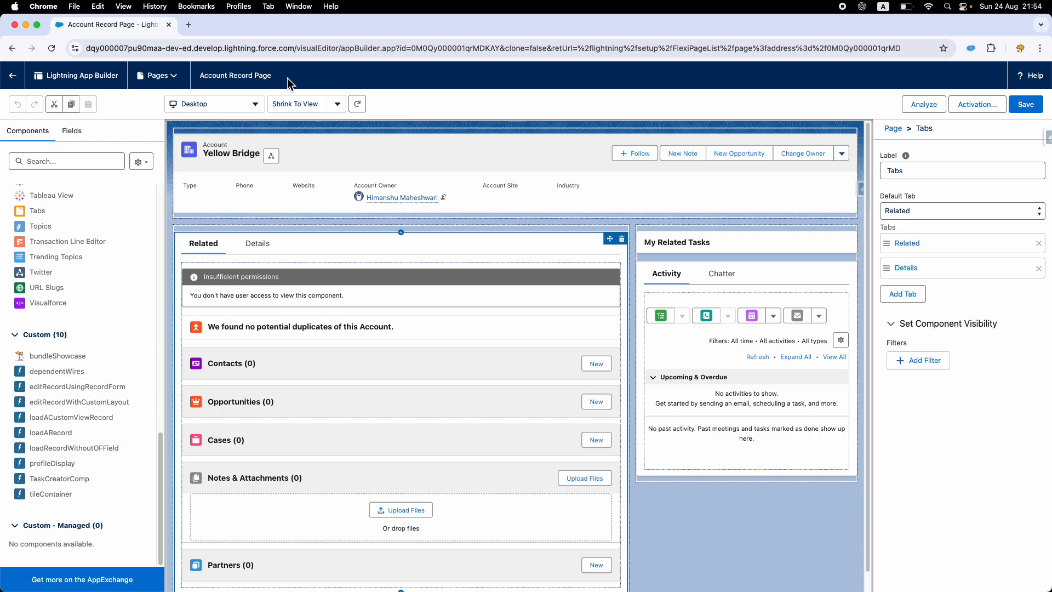
{"action": "mouse_move", "coordinate": [291, 102]}
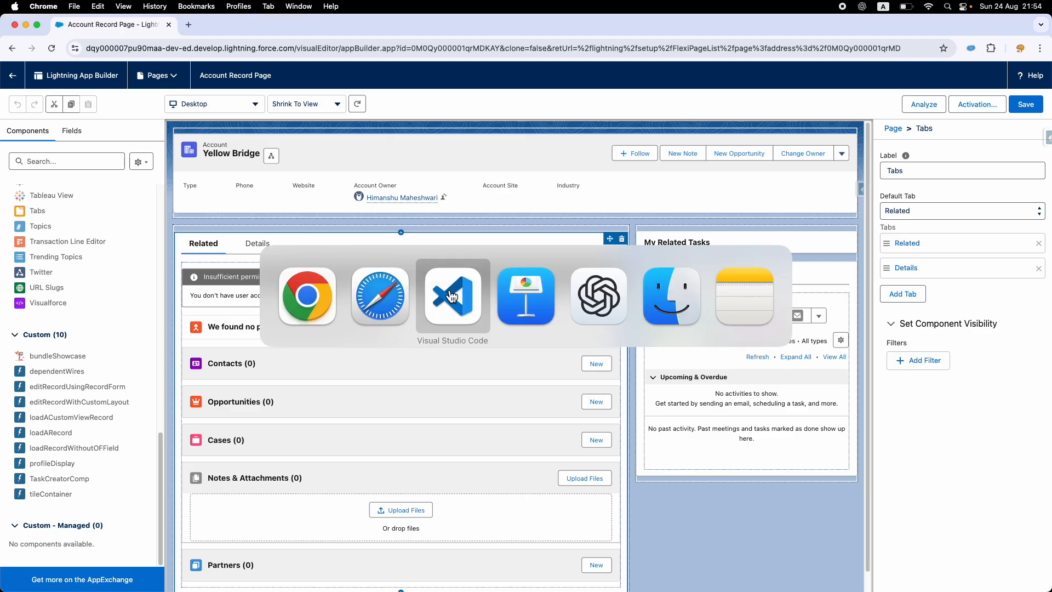
Open loadARecord.js-meta.xml in VS Code, showing its HomePage and RecordPage targets
{"action": "left_click", "coordinate": [452, 296]}
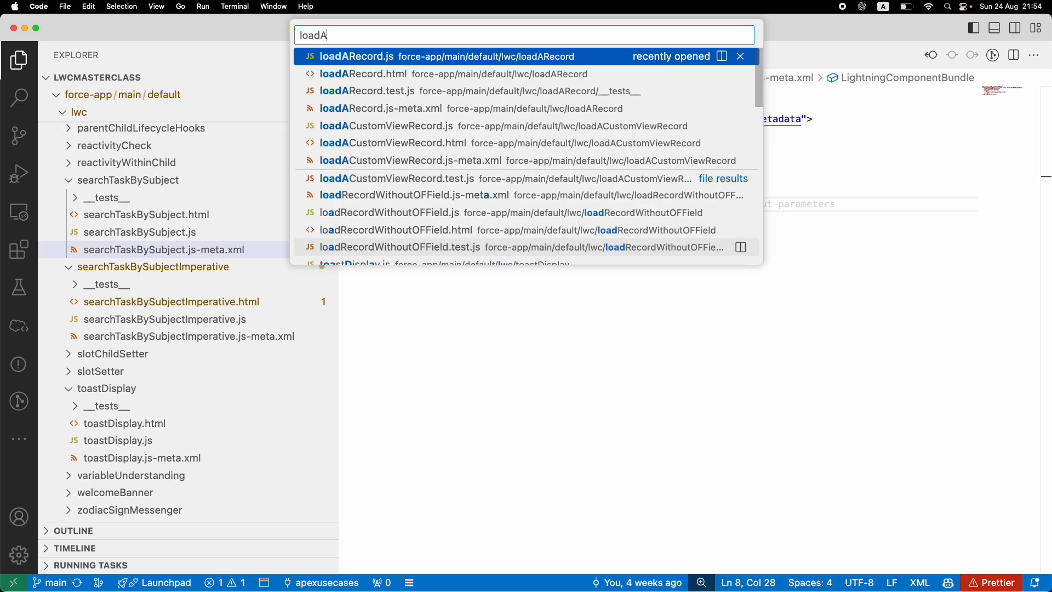
{"action": "type", "text": "re"}
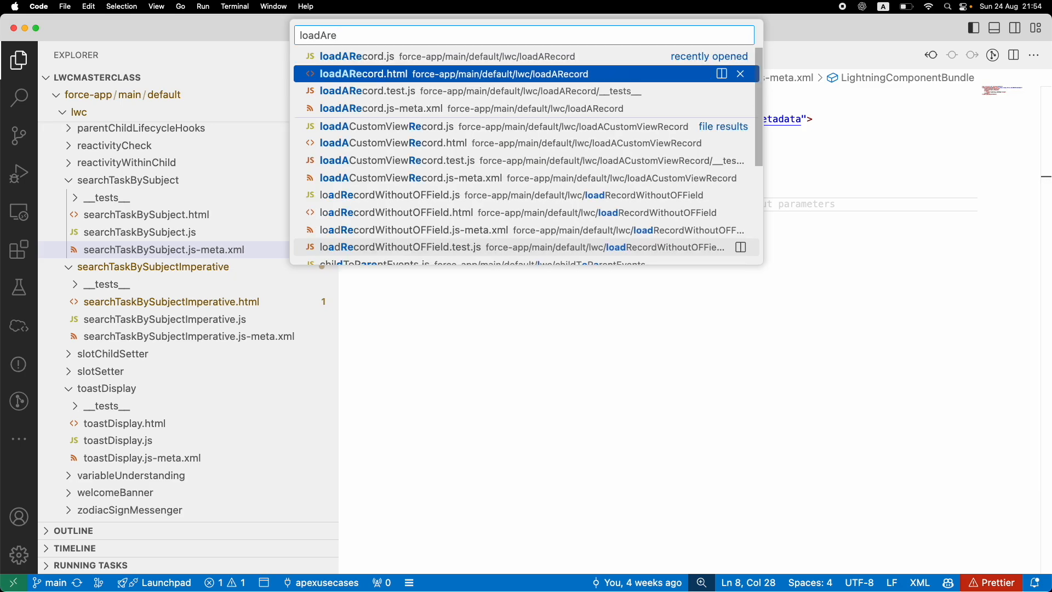
{"action": "left_click", "coordinate": [382, 108]}
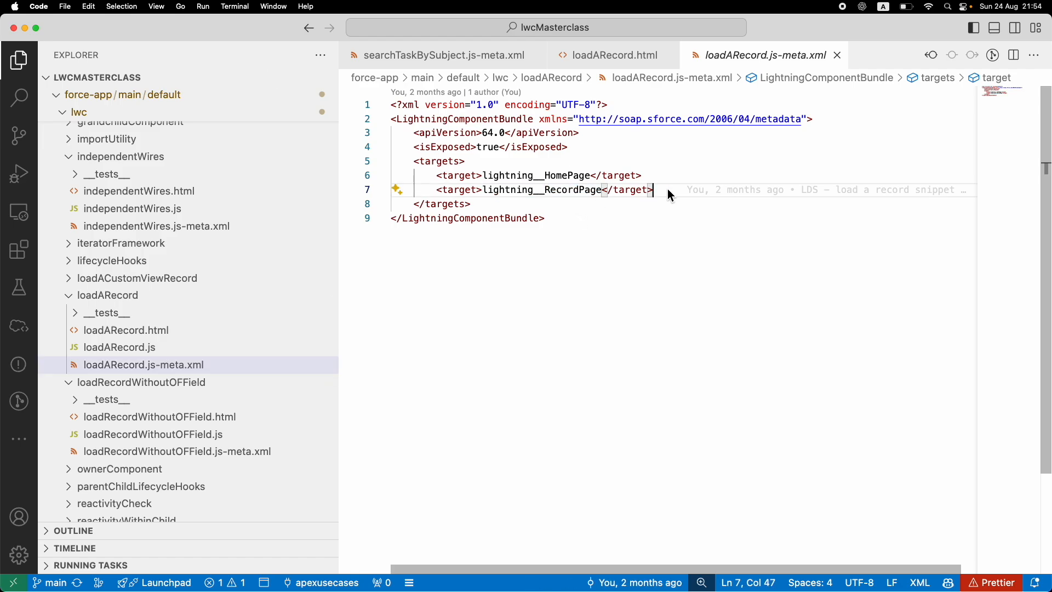
{"action": "double_click", "coordinate": [542, 189]}
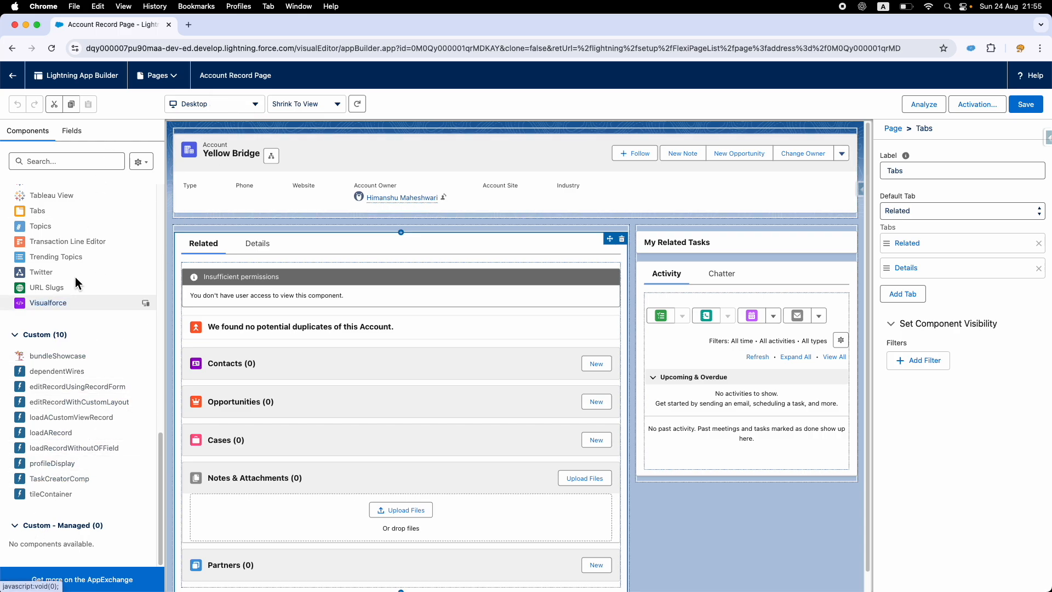
Search the builder's components for 'toast' and confirm no results appear
{"action": "type", "text": "toast"}
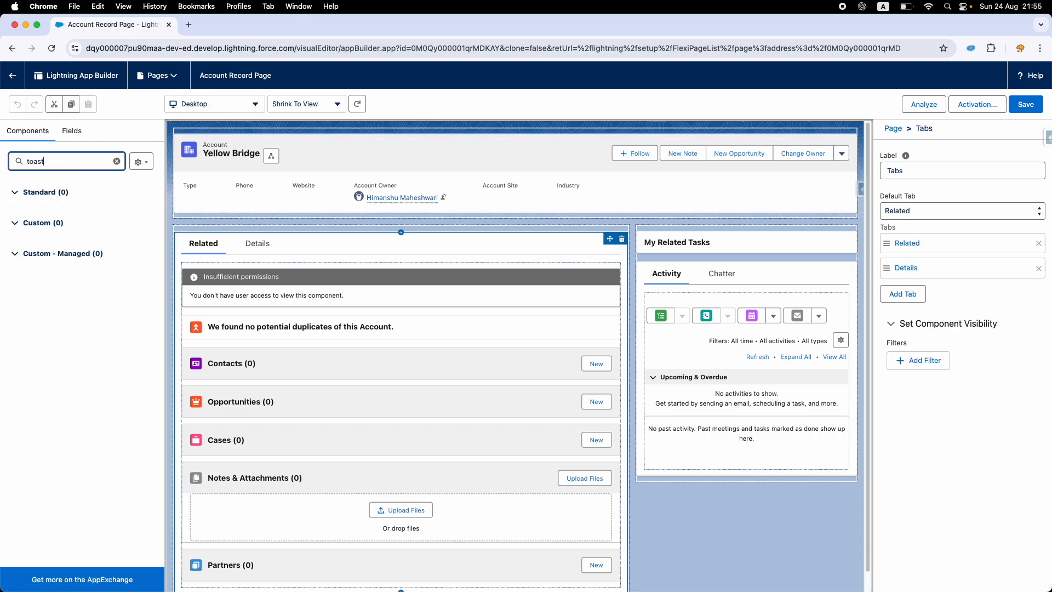
{"action": "left_click", "coordinate": [116, 161]}
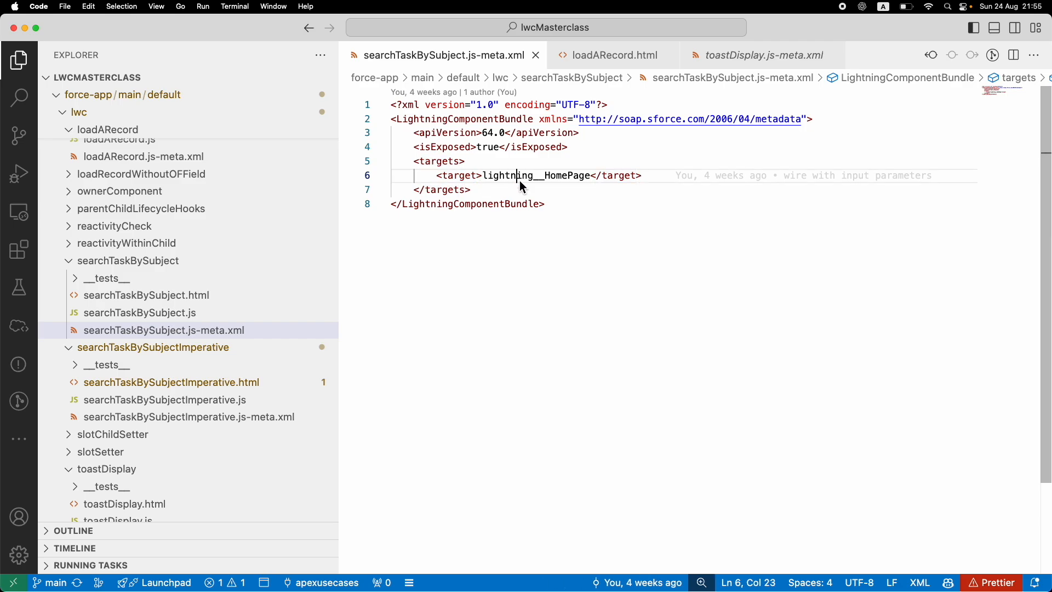
Switch to Keynote and highlight the Target Config Types bullets about embedding the LWC
{"action": "key", "text": "cmd+tab"}
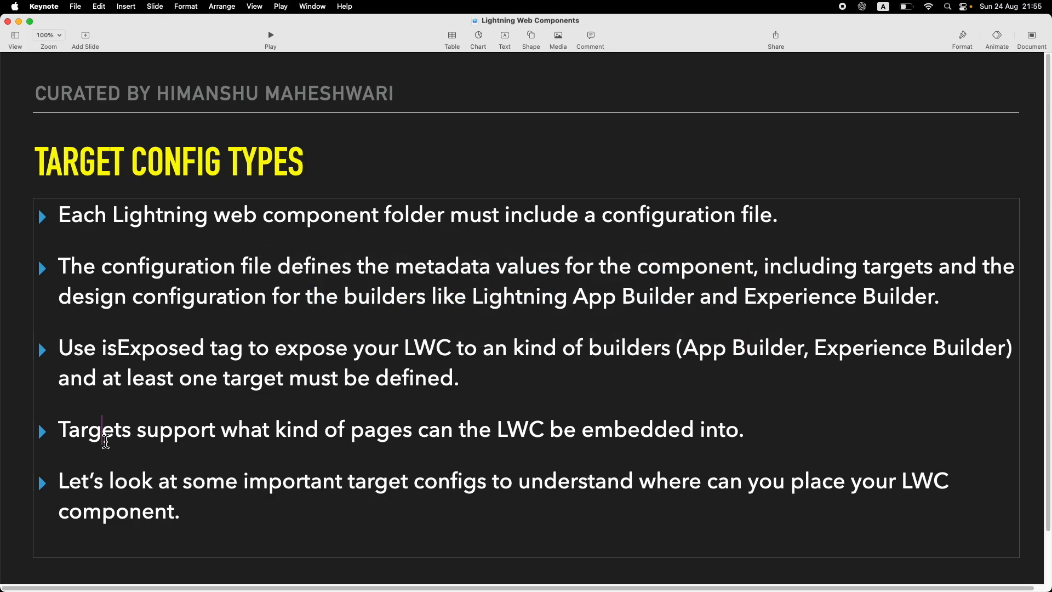
{"action": "left_click", "coordinate": [551, 430]}
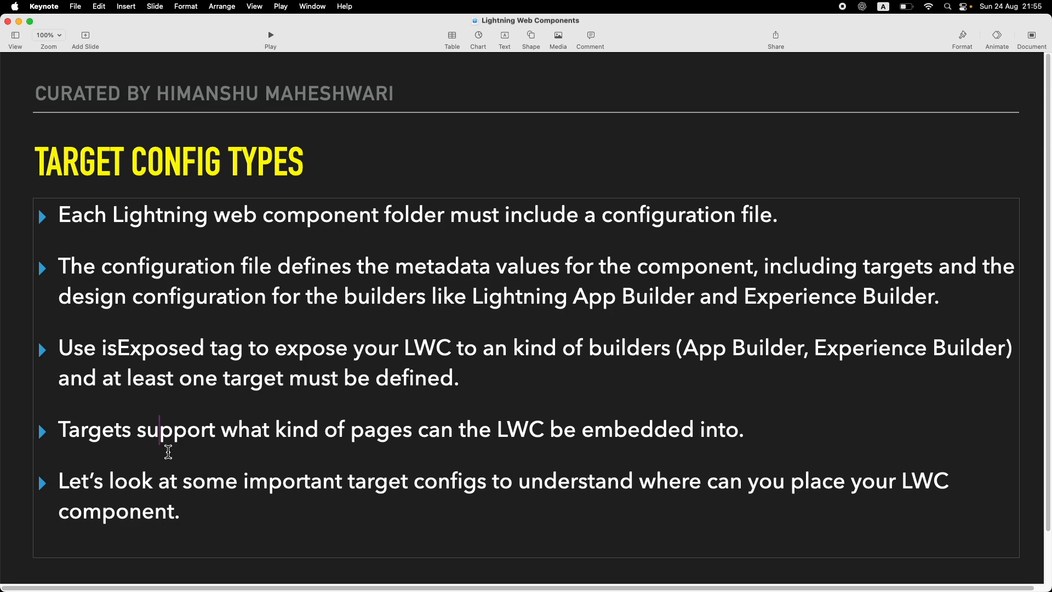
{"action": "left_click_drag", "start_coordinate": [459, 429], "coordinate": [564, 430]}
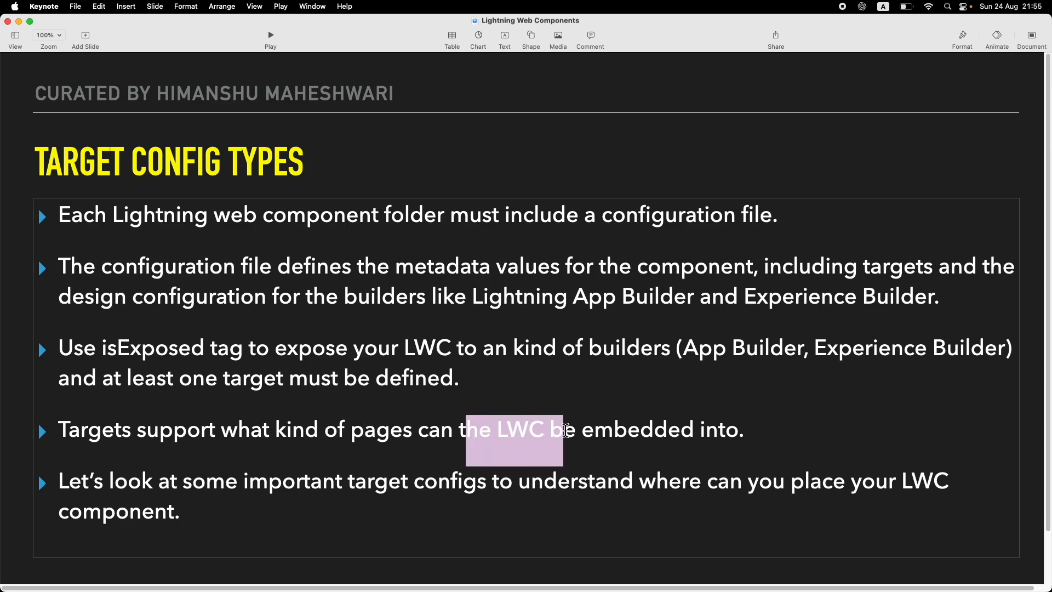
{"action": "double_click", "coordinate": [93, 430]}
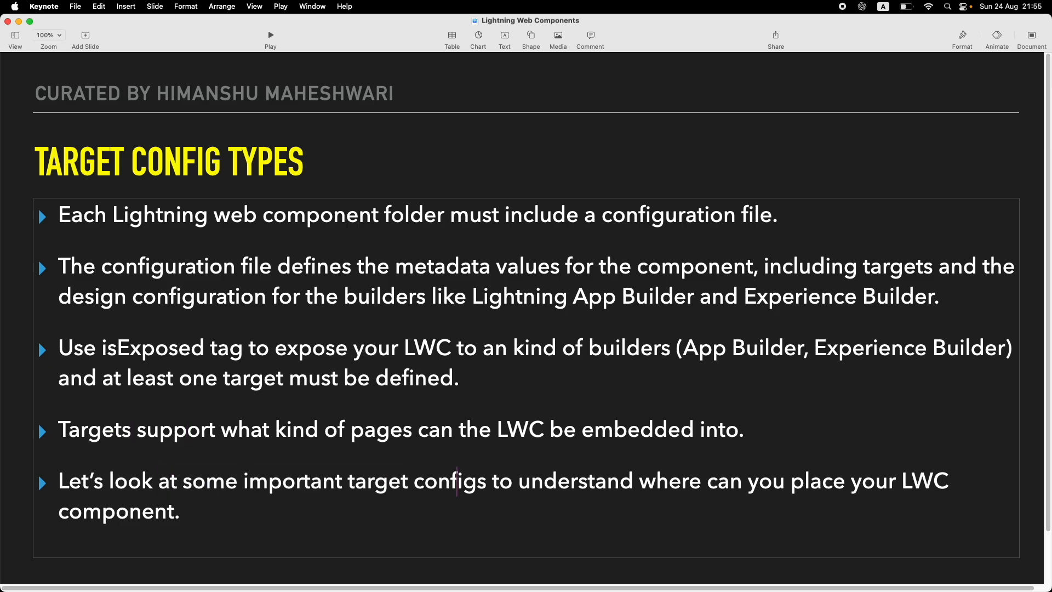
{"action": "double_click", "coordinate": [443, 481]}
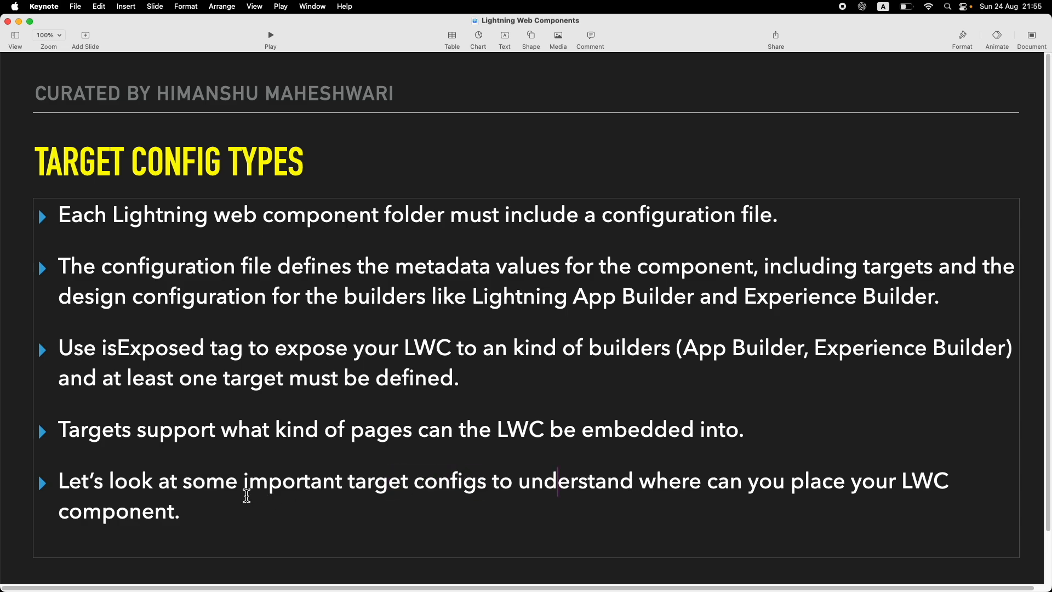
{"action": "left_click", "coordinate": [167, 162]}
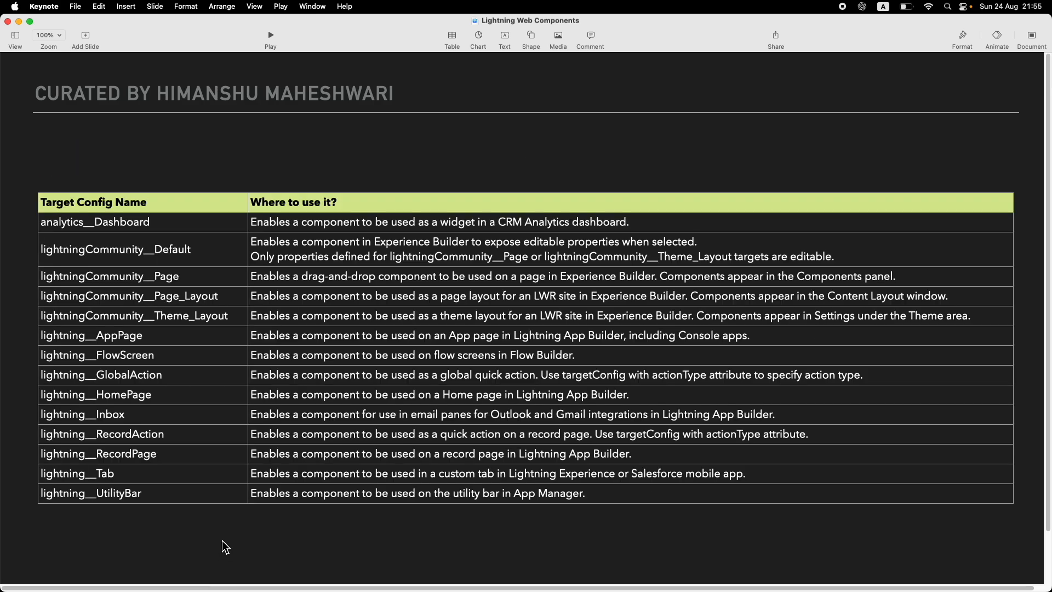
{"action": "mouse_move", "coordinate": [243, 522]}
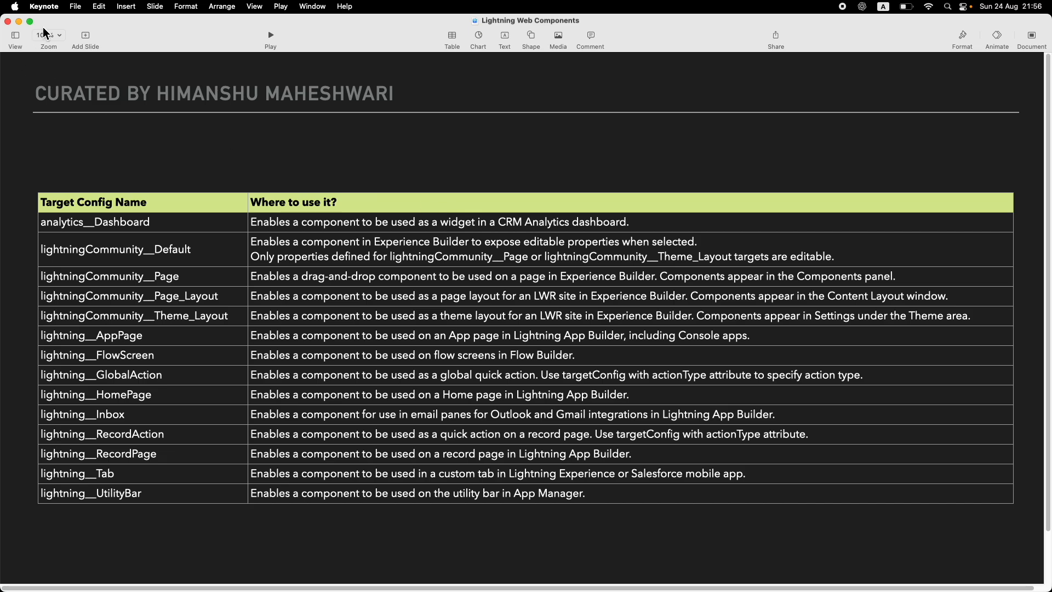
Zoom in on the target config table and point out the HomePage and RecordPage rows
{"action": "left_click", "coordinate": [59, 35]}
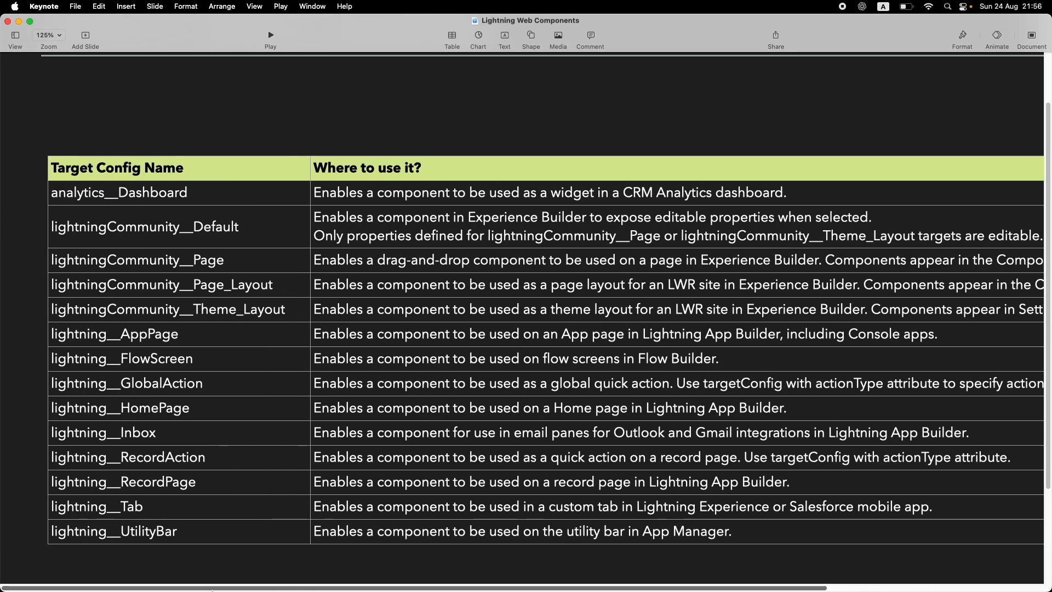
{"action": "mouse_move", "coordinate": [170, 378]}
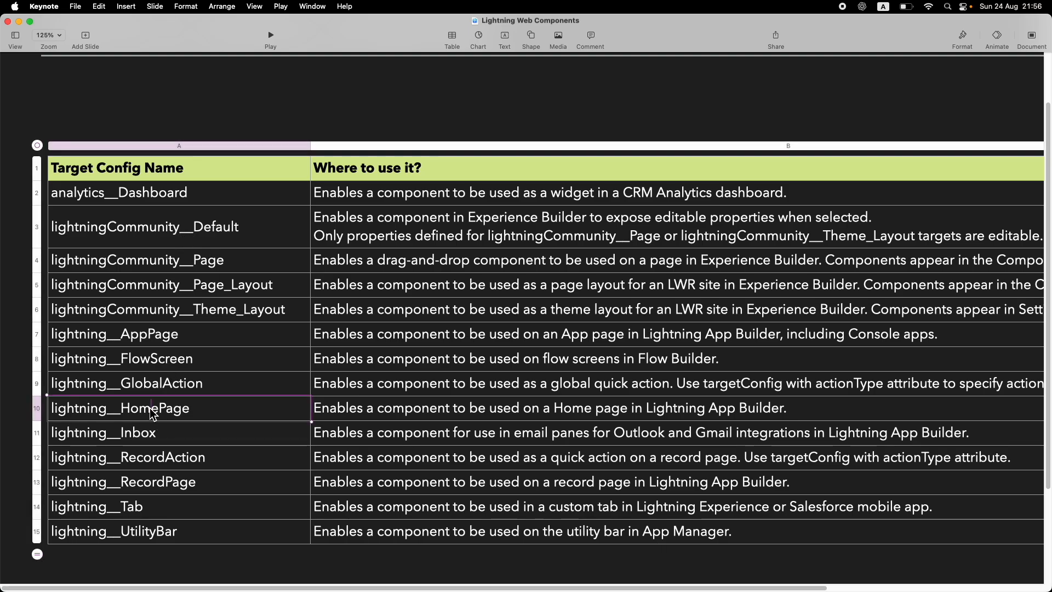
{"action": "left_click", "coordinate": [520, 407]}
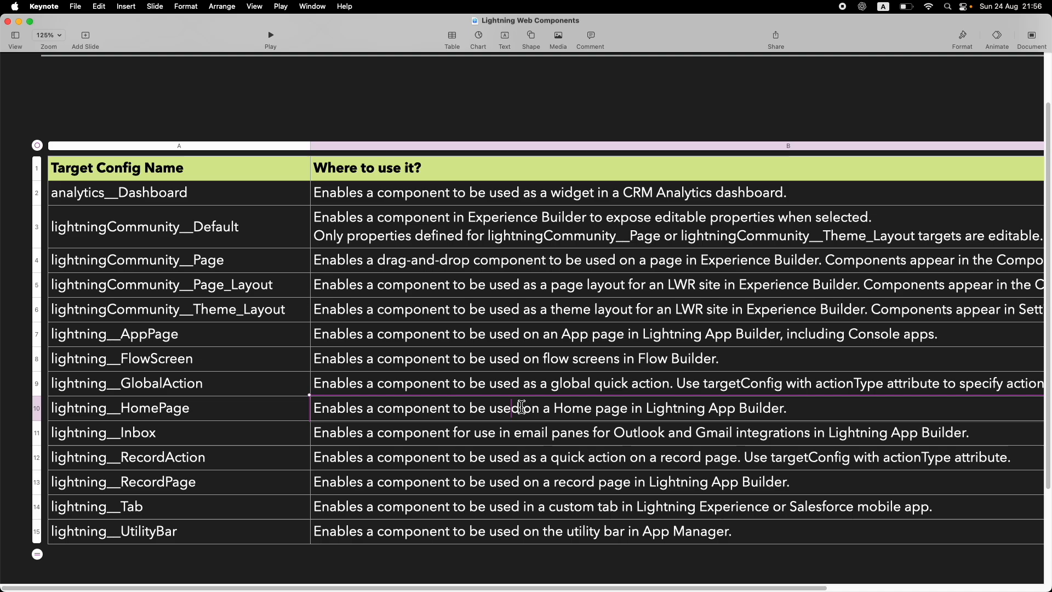
{"action": "left_click_drag", "start_coordinate": [520, 407], "coordinate": [786, 407]}
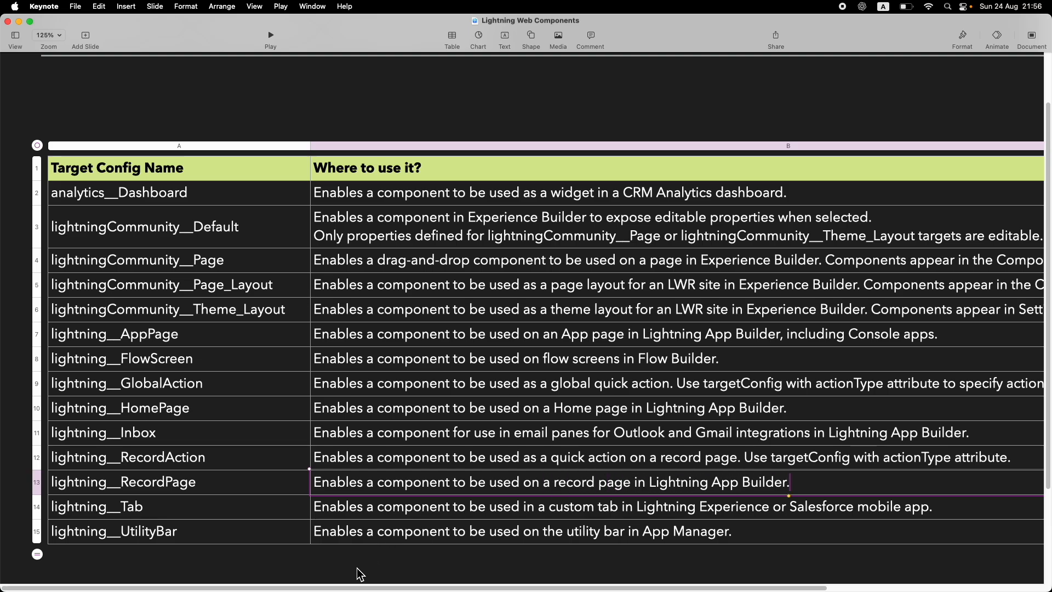
{"action": "left_click", "coordinate": [47, 35]}
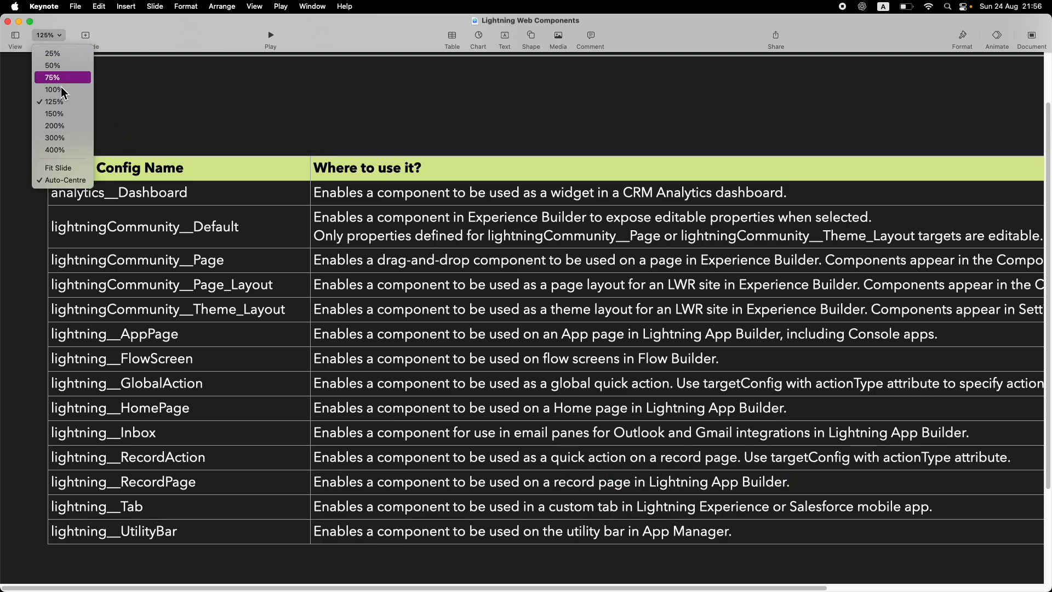
Highlight the Keynote target names, lightningCommunity__Default through lightning__UtilityBar, then switch back to App Builder
{"action": "left_click", "coordinate": [53, 90]}
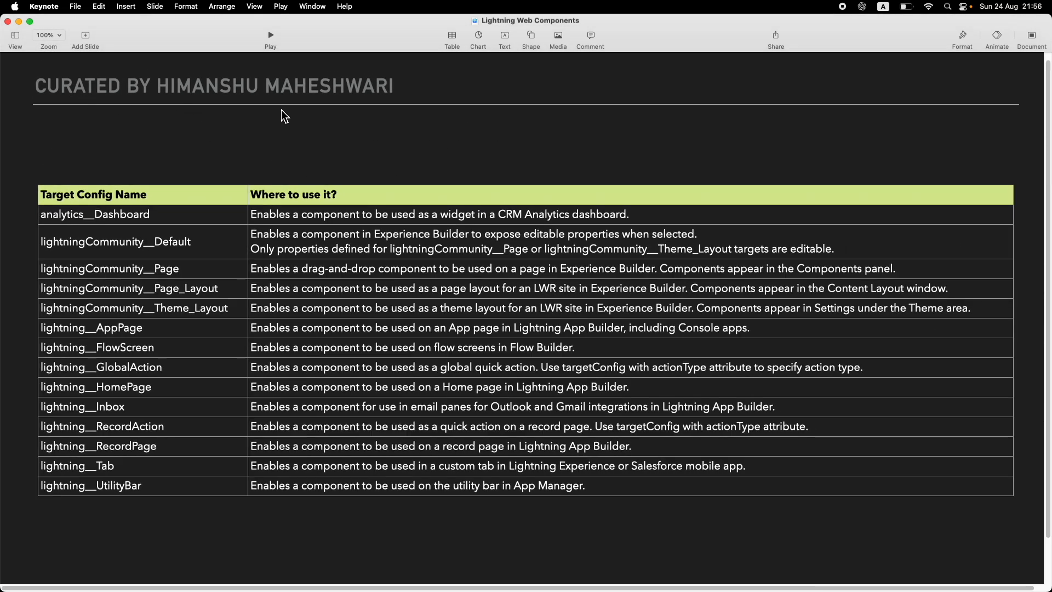
{"action": "mouse_move", "coordinate": [168, 197]}
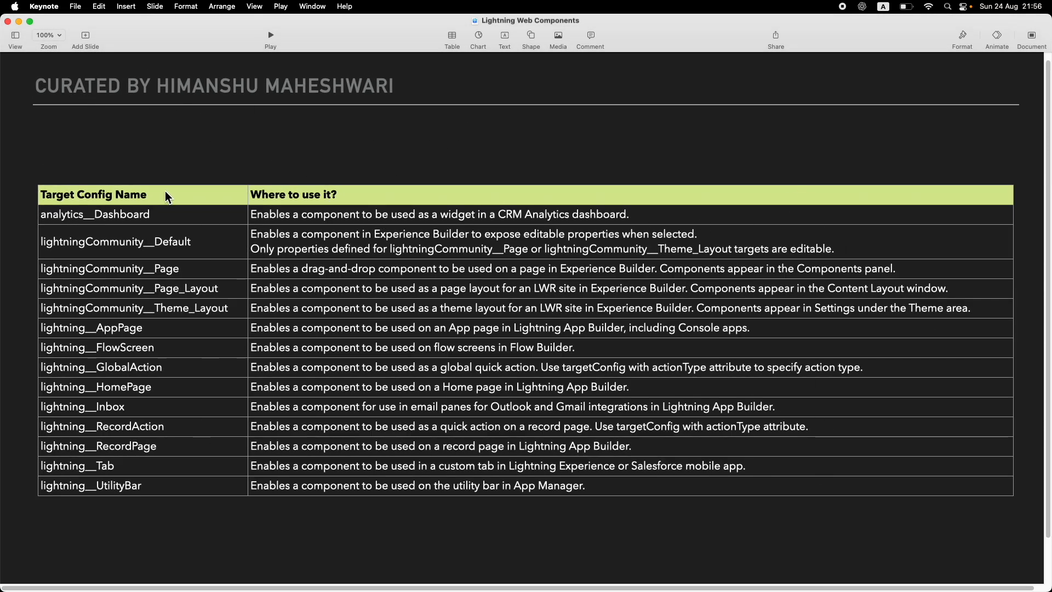
{"action": "mouse_move", "coordinate": [230, 542]}
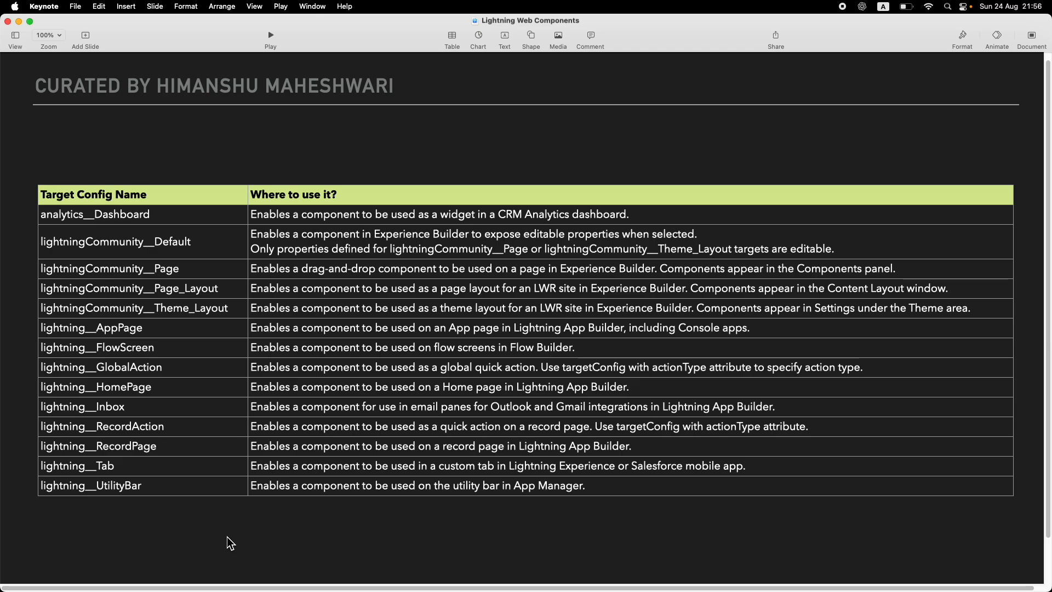
{"action": "mouse_move", "coordinate": [415, 141]}
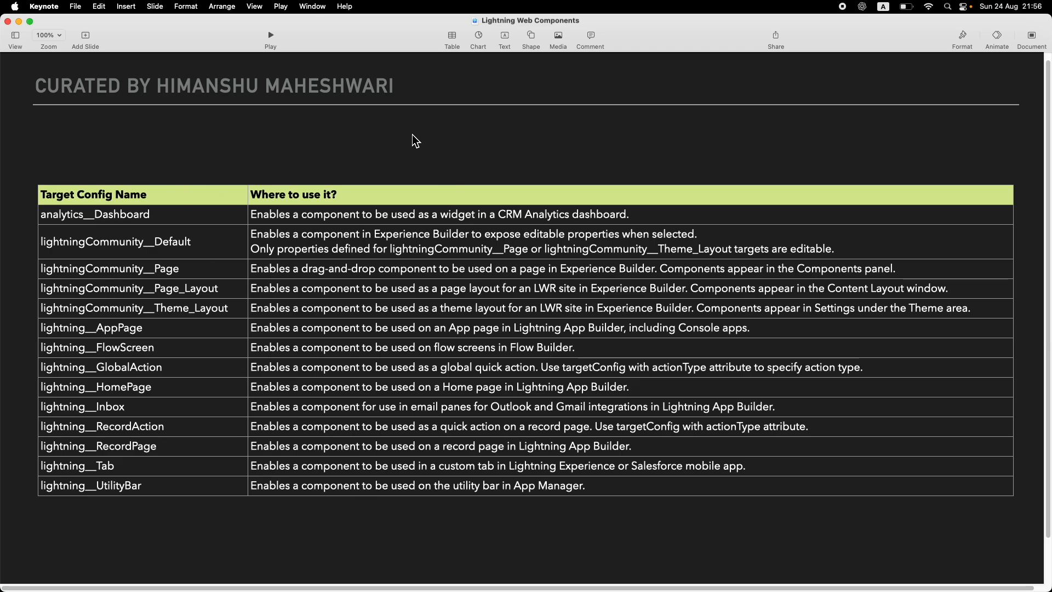
{"action": "mouse_move", "coordinate": [180, 252]}
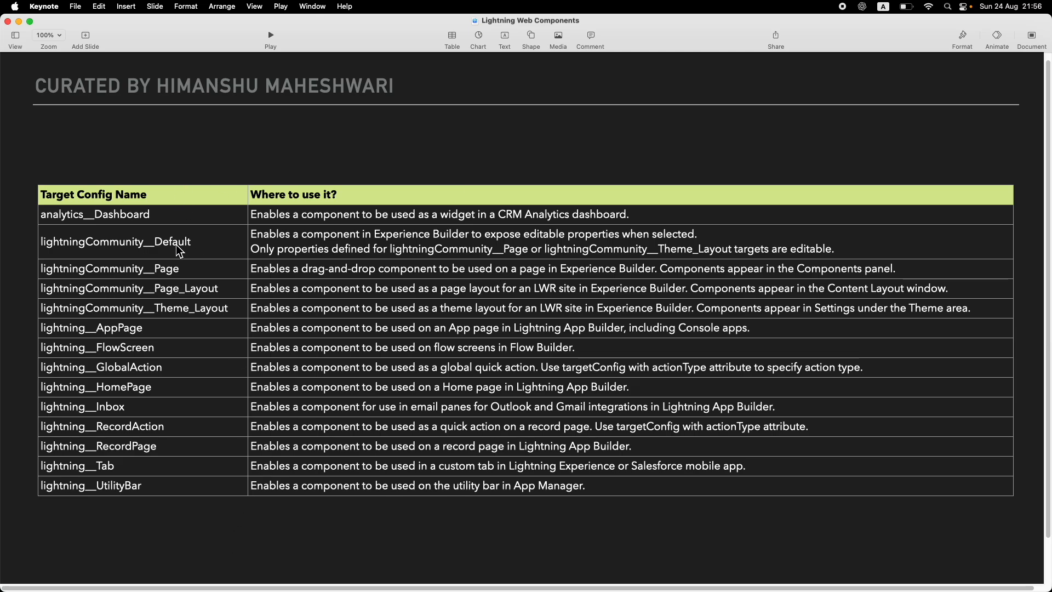
{"action": "double_click", "coordinate": [90, 327]}
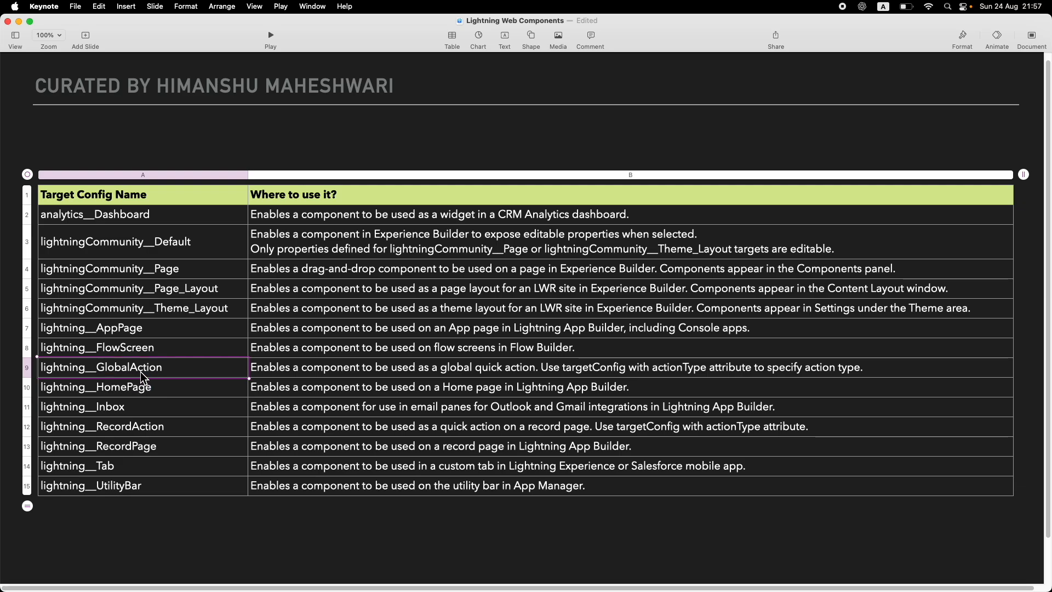
{"action": "double_click", "coordinate": [100, 368]}
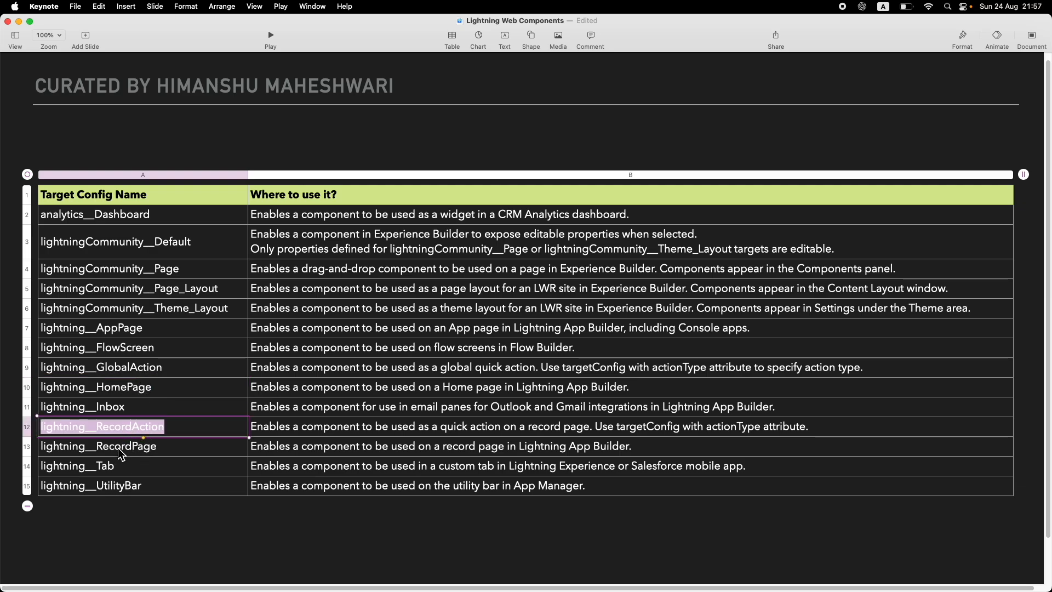
{"action": "left_click", "coordinate": [98, 445]}
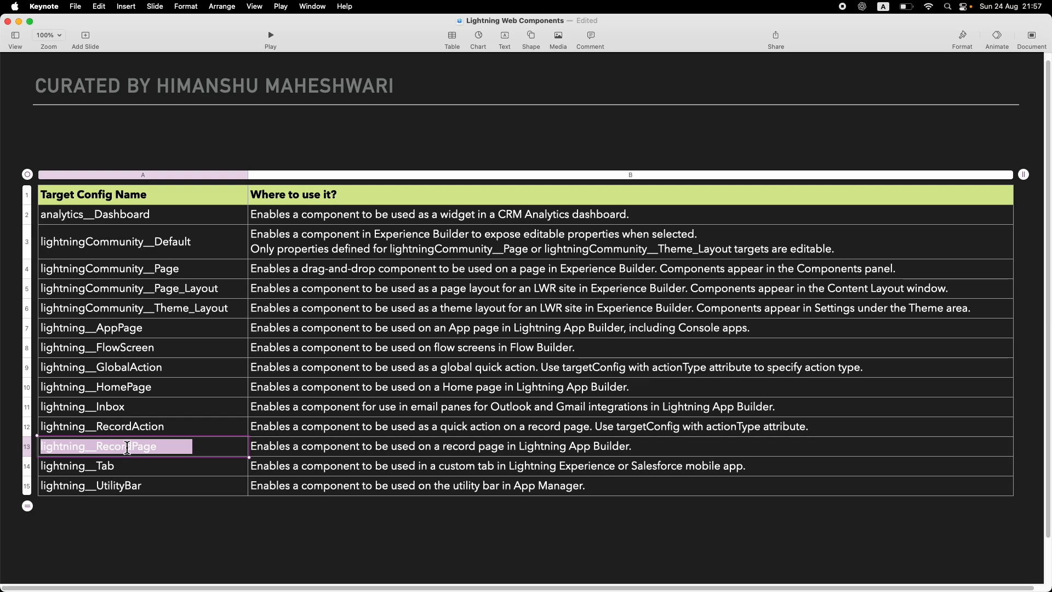
{"action": "left_click", "coordinate": [82, 406]}
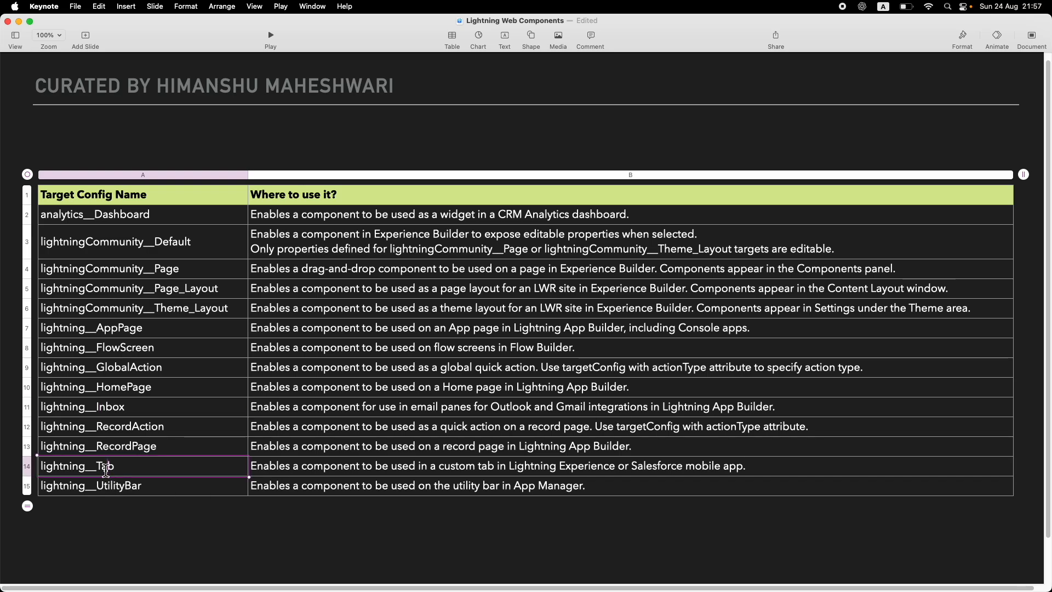
{"action": "left_click", "coordinate": [90, 485]}
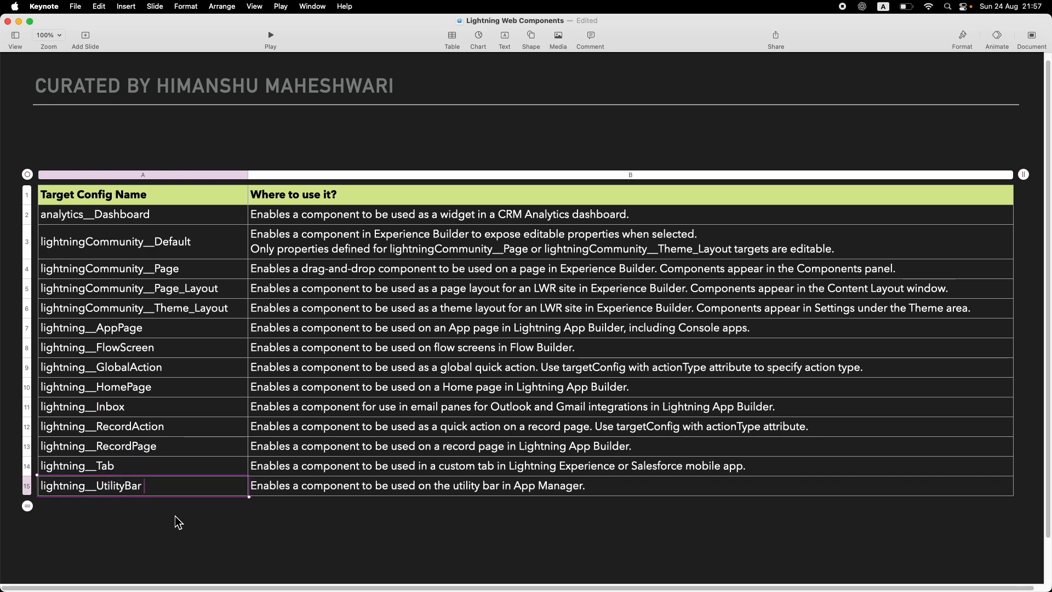
{"action": "key", "text": "cmd+tab"}
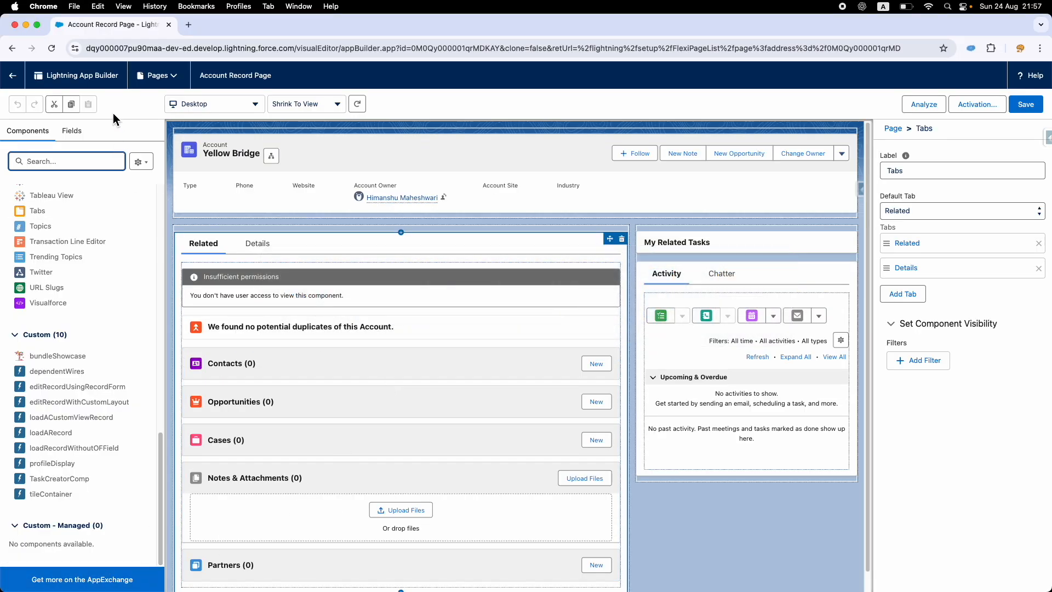
{"action": "mouse_move", "coordinate": [328, 65]}
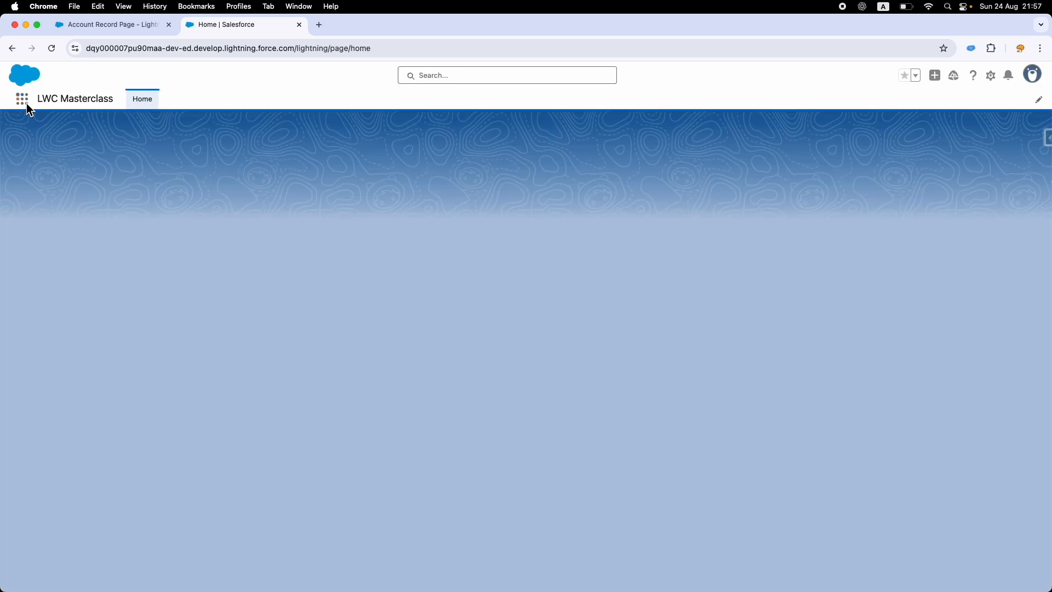
Open the Service app's Cases list, then launch the Service Console app
{"action": "type", "text": "Service"}
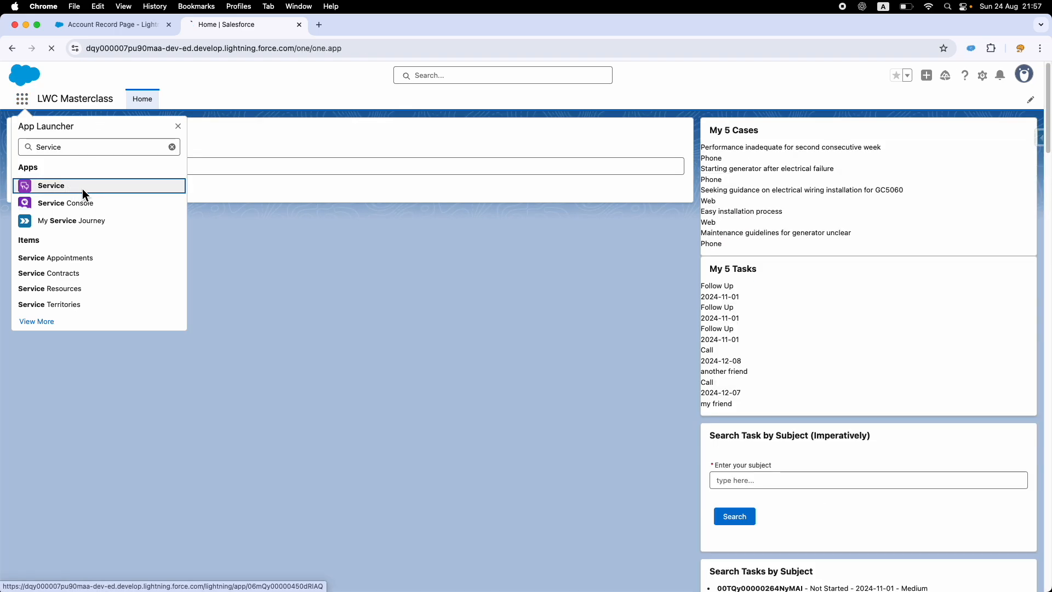
{"action": "left_click", "coordinate": [51, 186]}
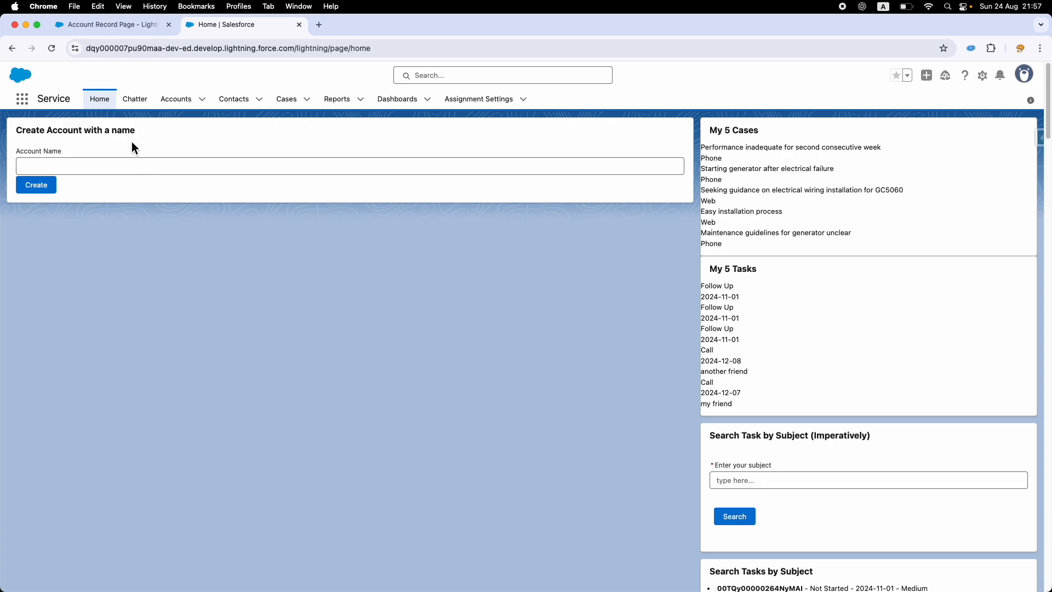
{"action": "left_click", "coordinate": [286, 99]}
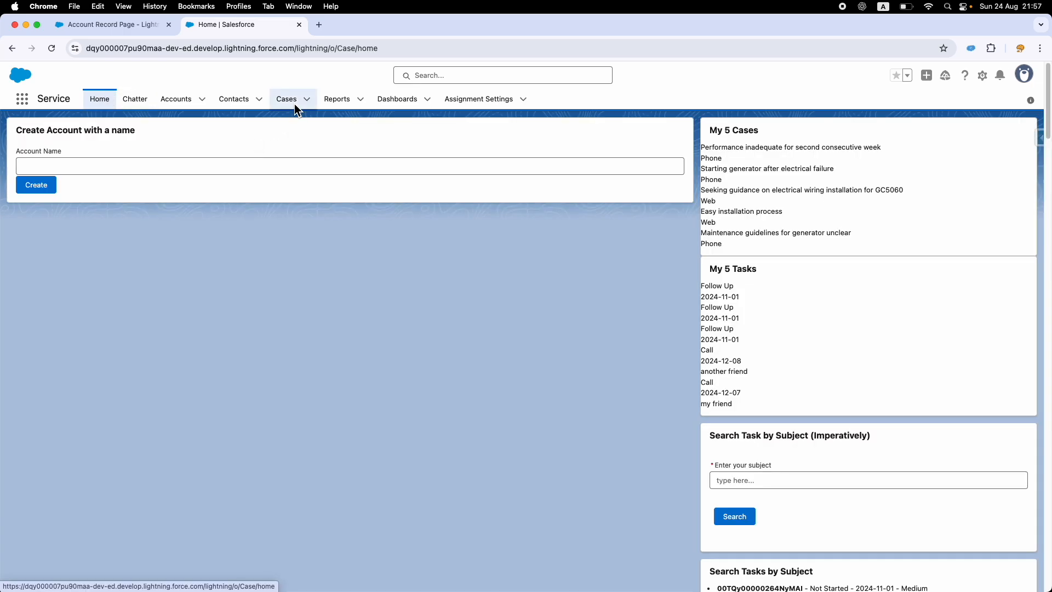
{"action": "left_click", "coordinate": [286, 98]}
{"action": "type", "text": "SERVICE C"}
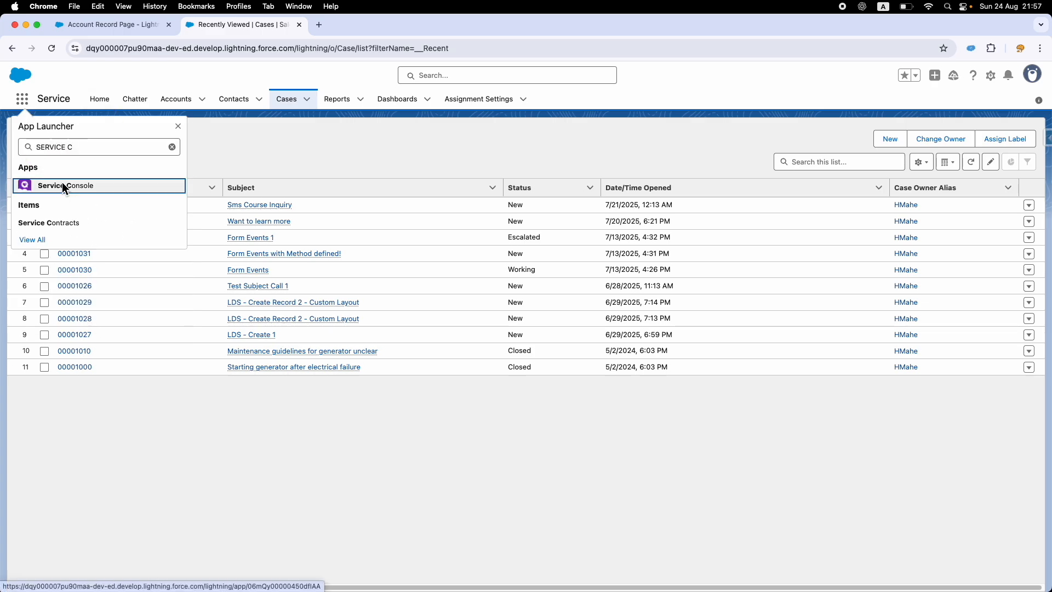
{"action": "left_click", "coordinate": [66, 186]}
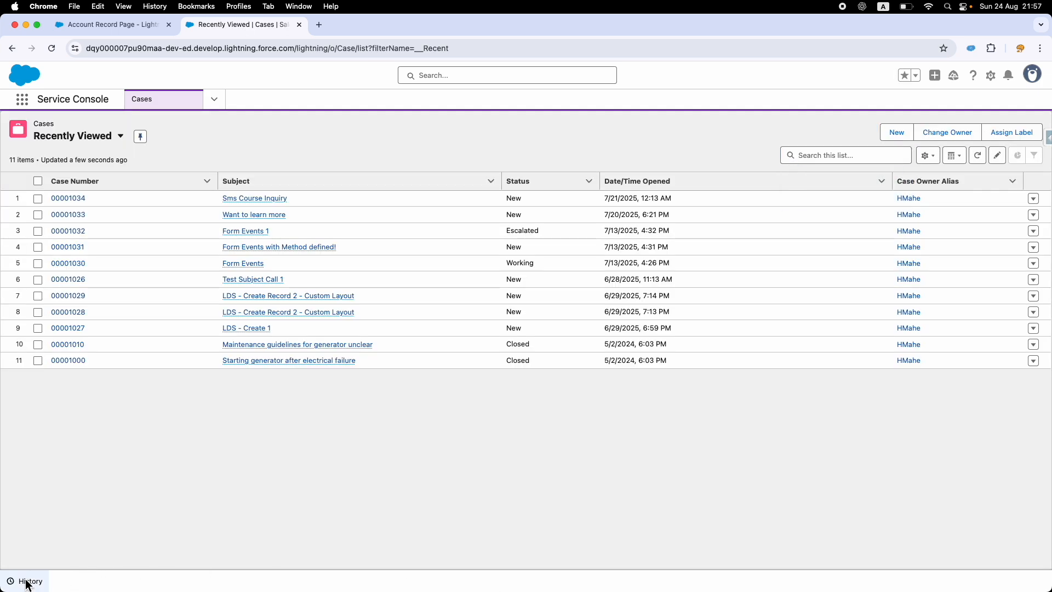
{"action": "mouse_move", "coordinate": [97, 577]}
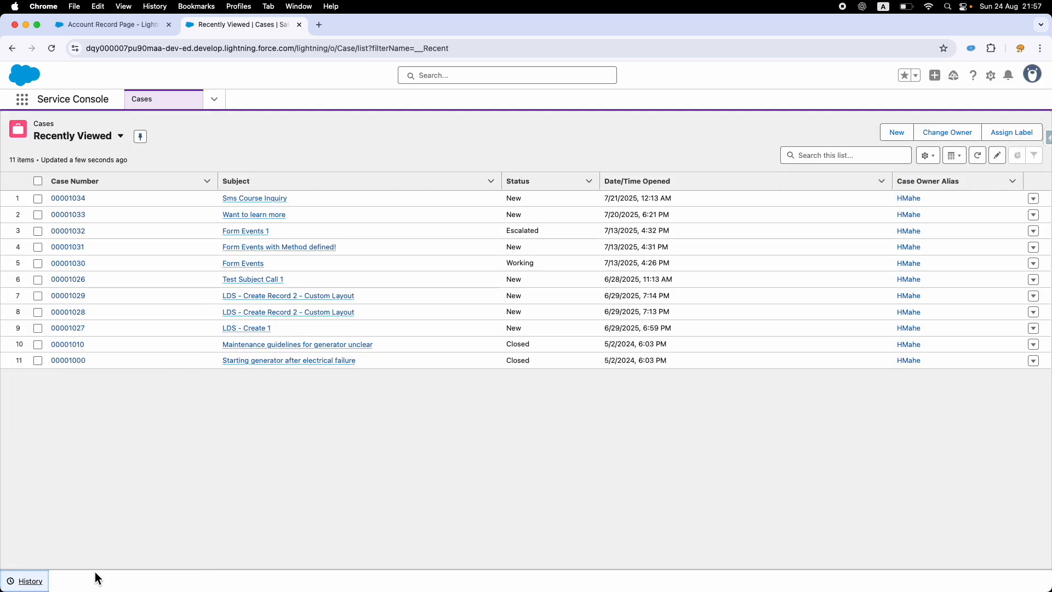
{"action": "mouse_move", "coordinate": [161, 494]}
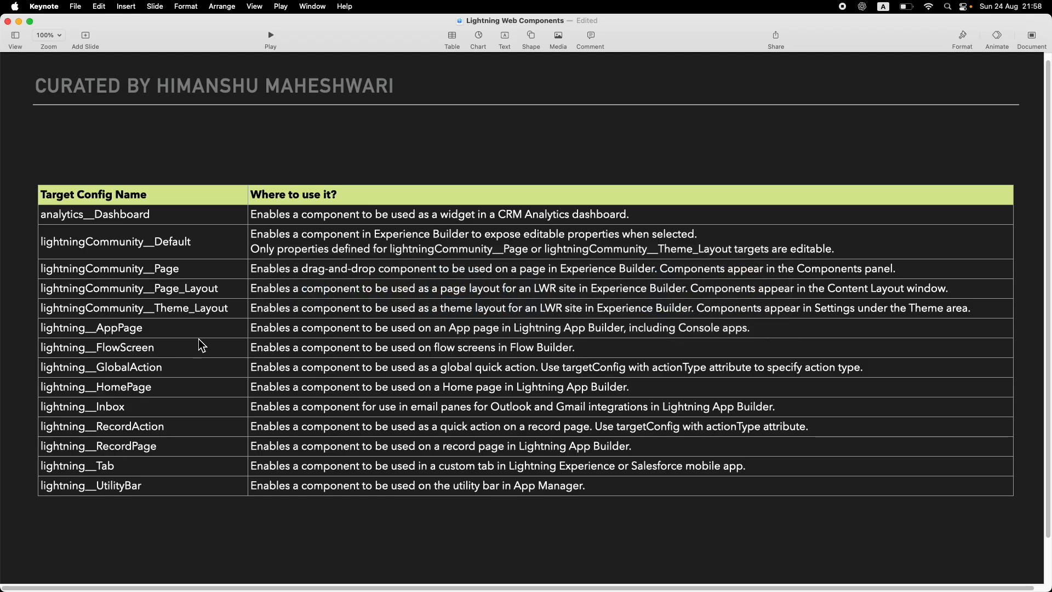
{"action": "double_click", "coordinate": [129, 288]}
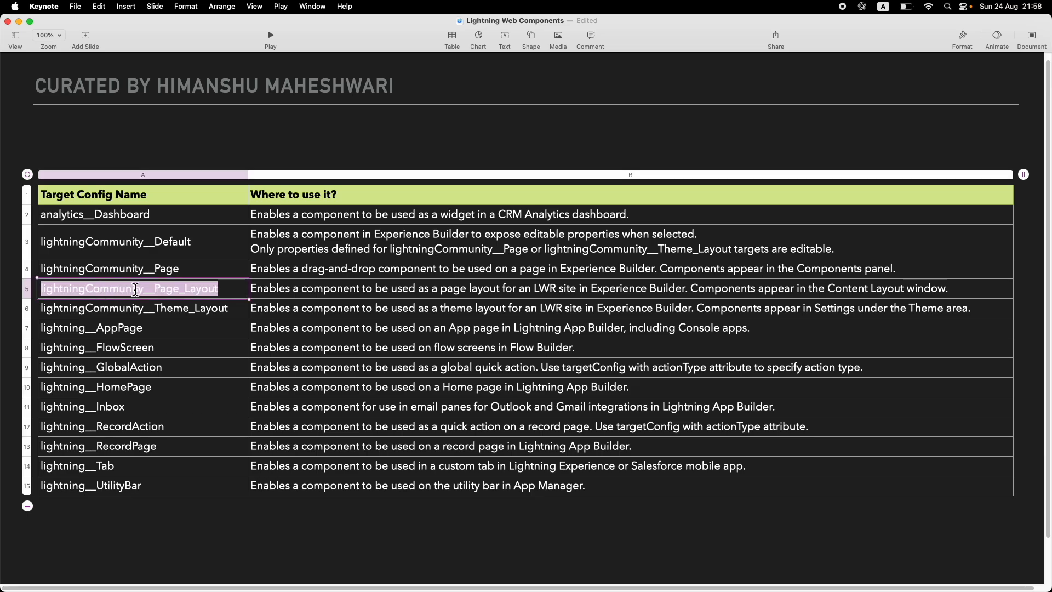
{"action": "left_click", "coordinate": [136, 308]}
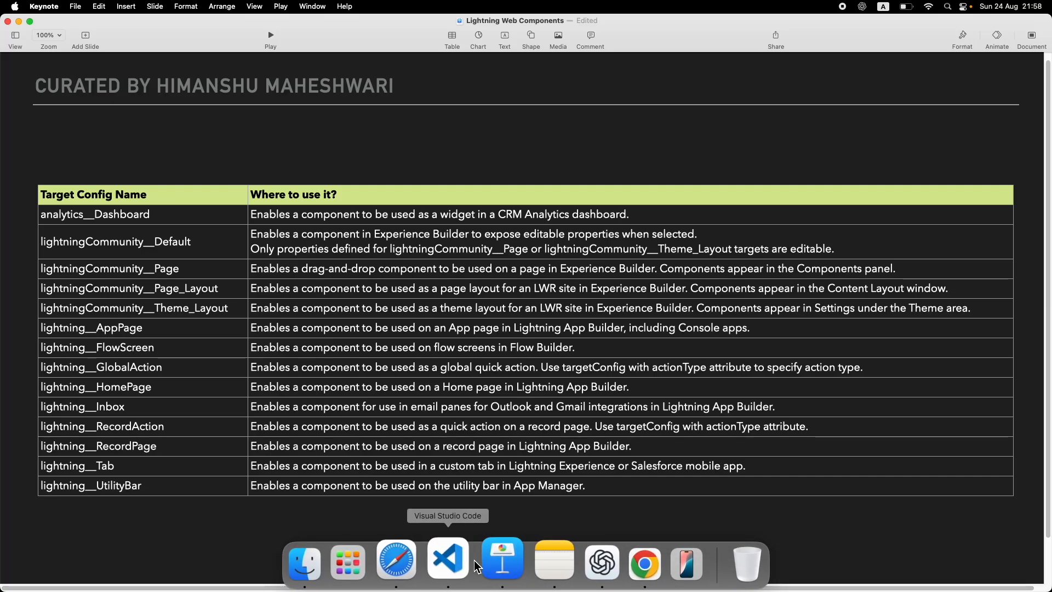
{"action": "left_click", "coordinate": [448, 558]}
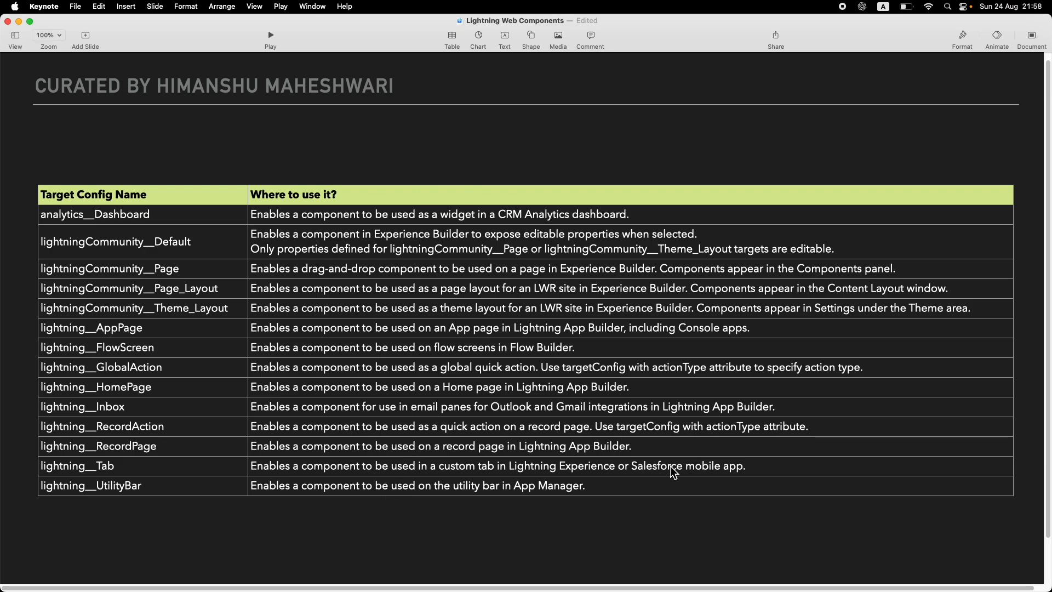
{"action": "mouse_move", "coordinate": [320, 371]}
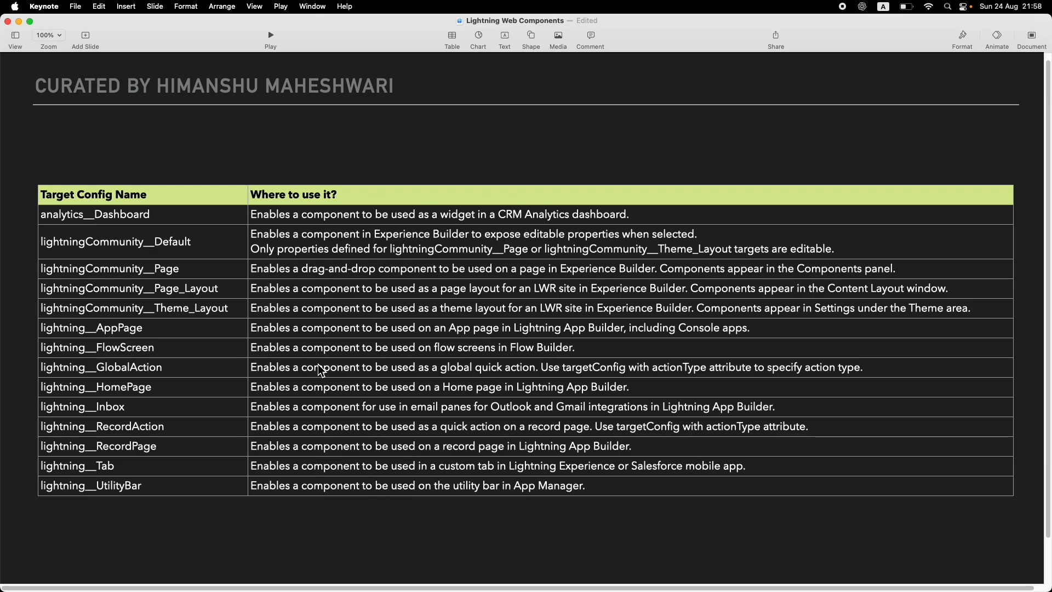
{"action": "mouse_move", "coordinate": [349, 470]}
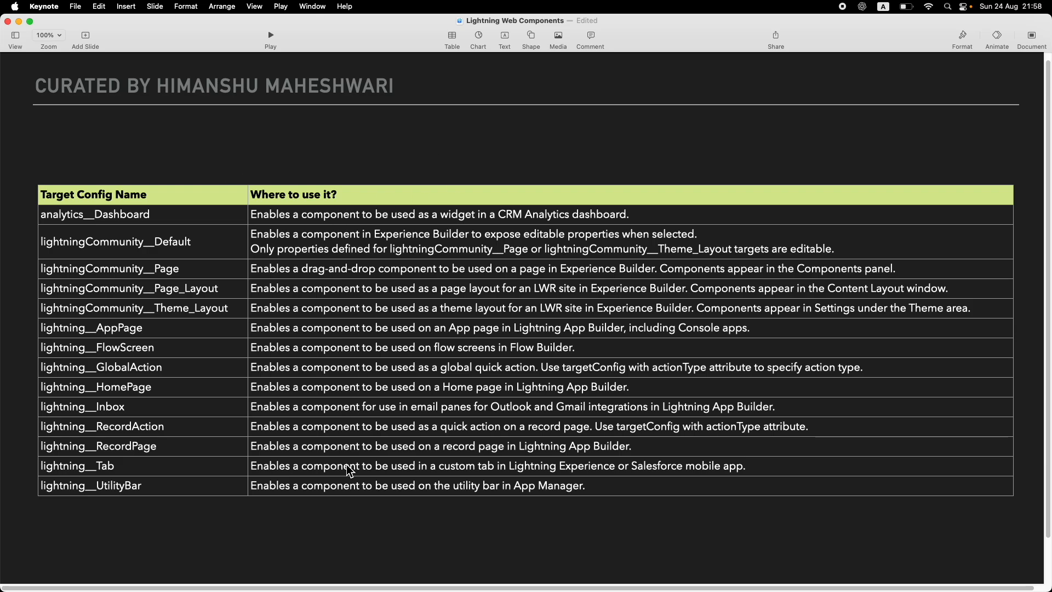
{"action": "mouse_move", "coordinate": [359, 518]}
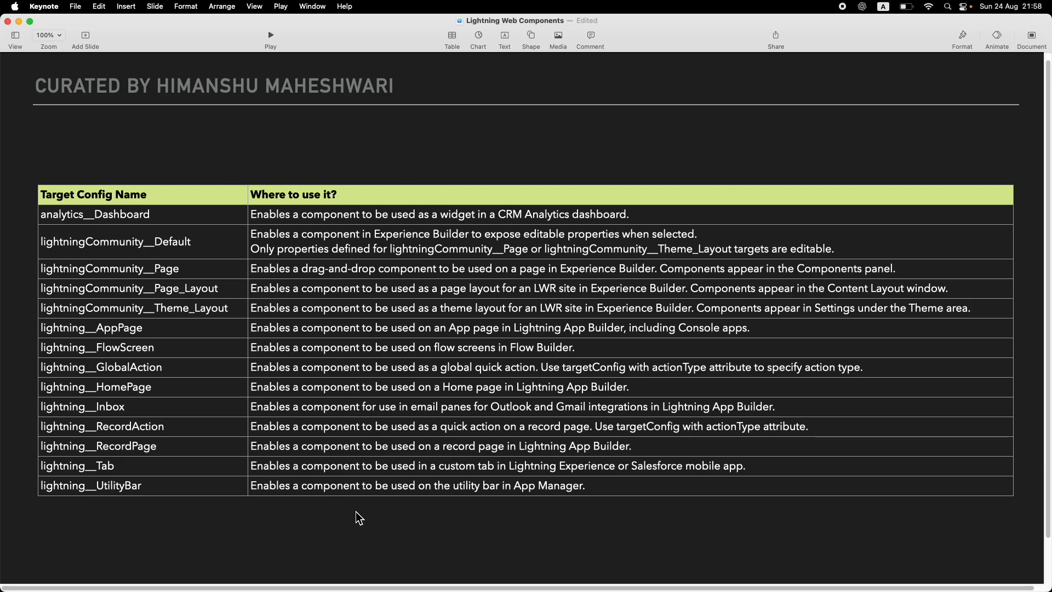
{"action": "mouse_move", "coordinate": [179, 541]}
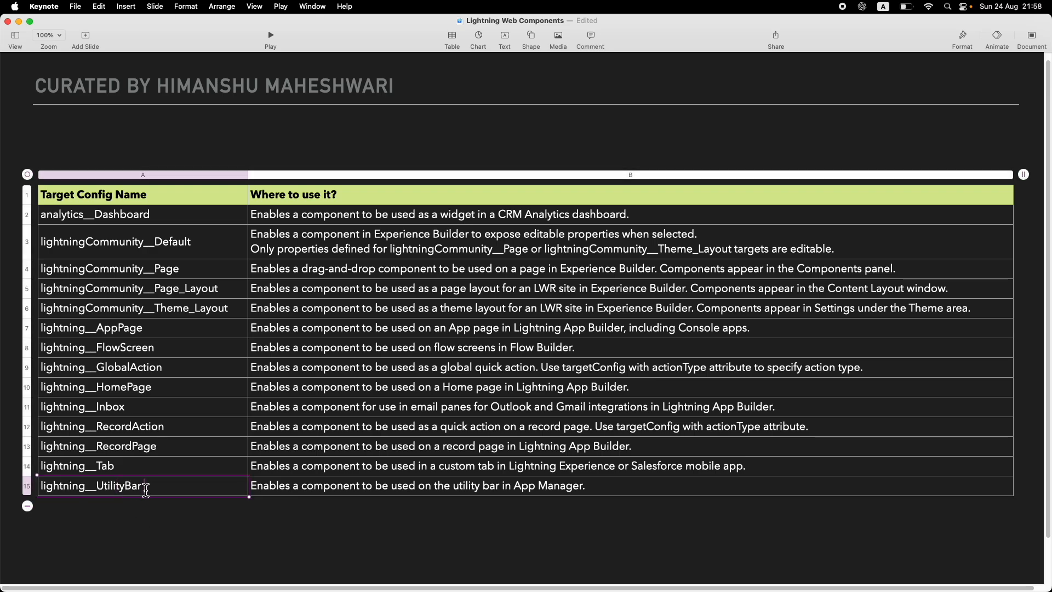
{"action": "left_click", "coordinate": [141, 369]}
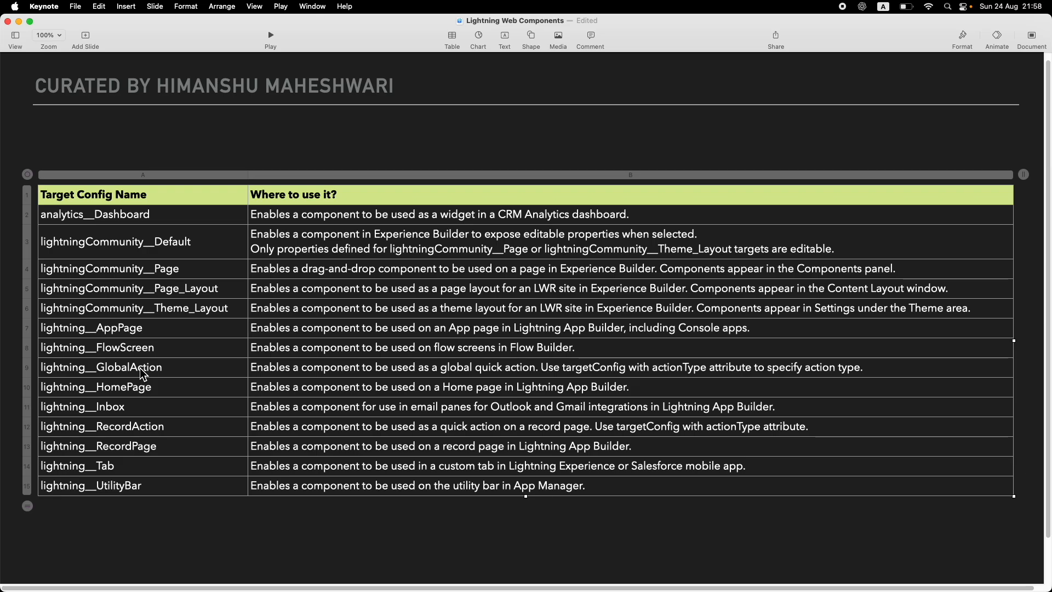
{"action": "double_click", "coordinate": [100, 367]}
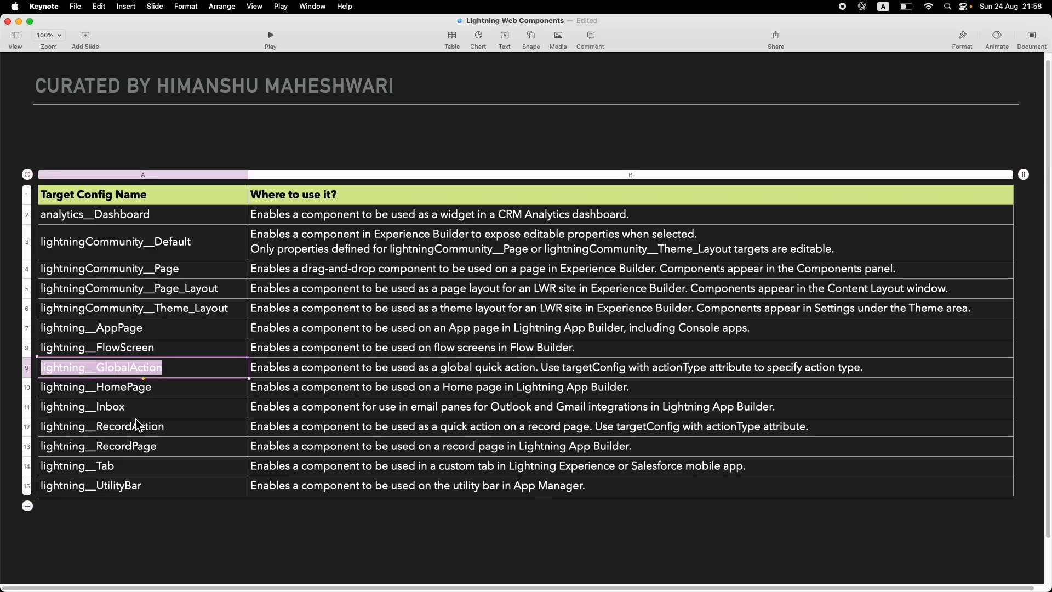
{"action": "left_click", "coordinate": [101, 426]}
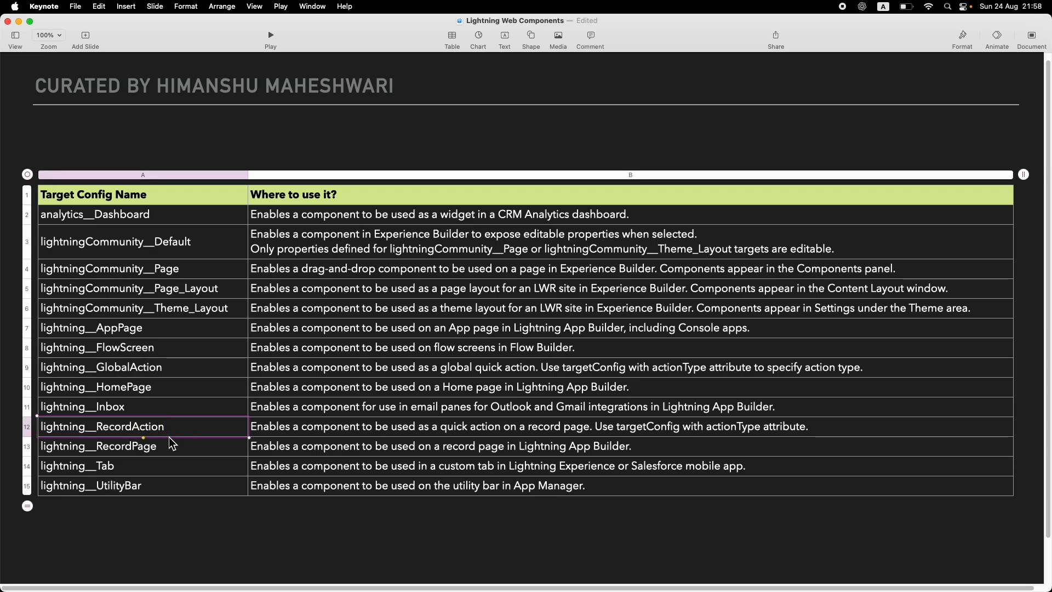
{"action": "left_click", "coordinate": [163, 532]}
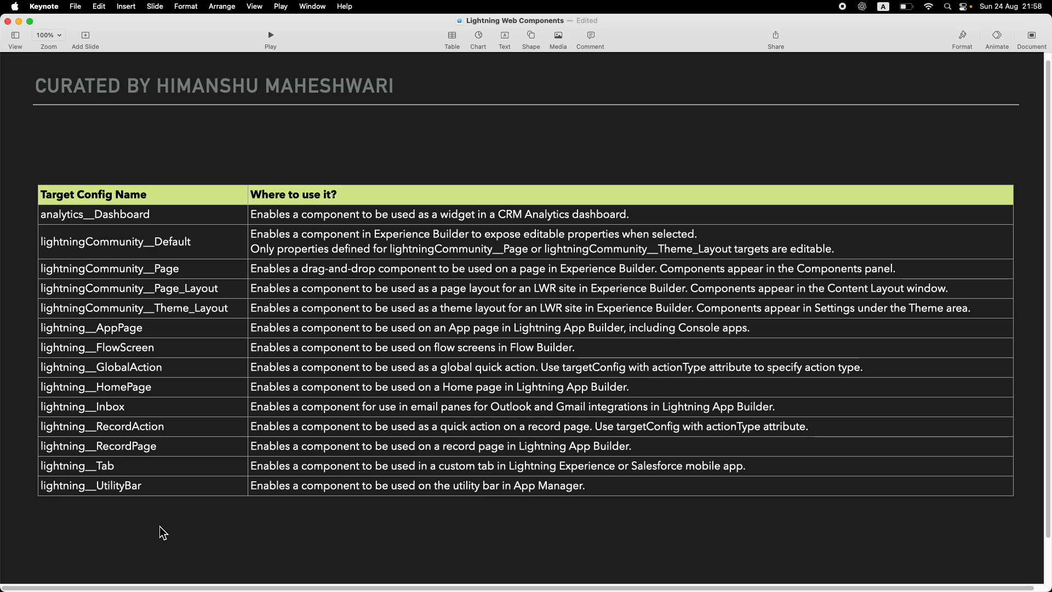